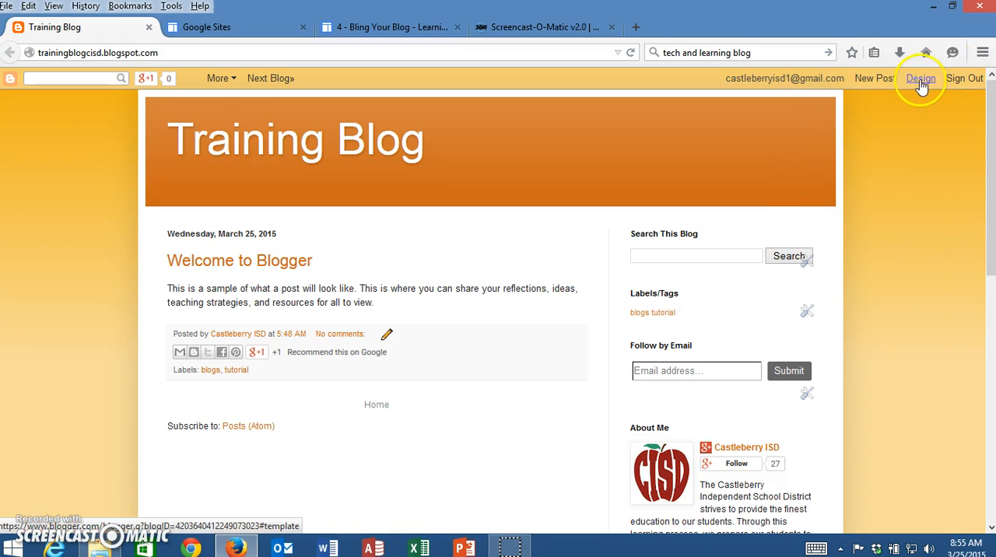
Step: Go to Training Blog's Design > Layout page and scroll down to the sidebar gadgets
left_click(921, 78)
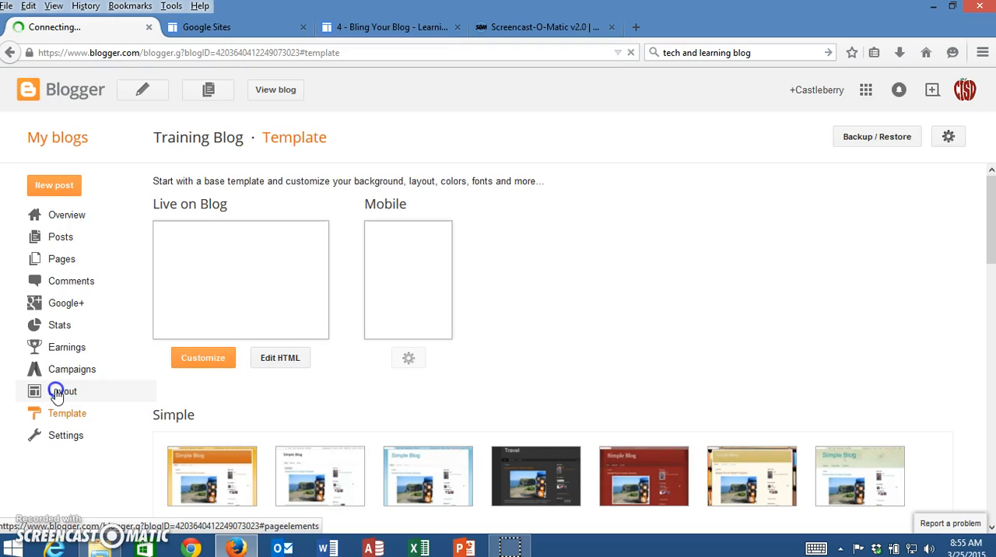
left_click(62, 391)
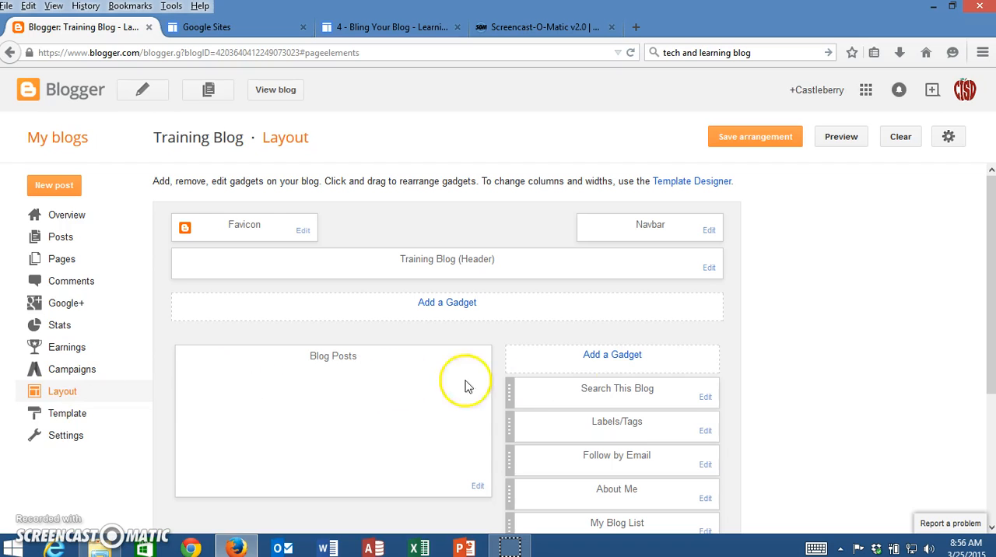
scroll("down", 3)
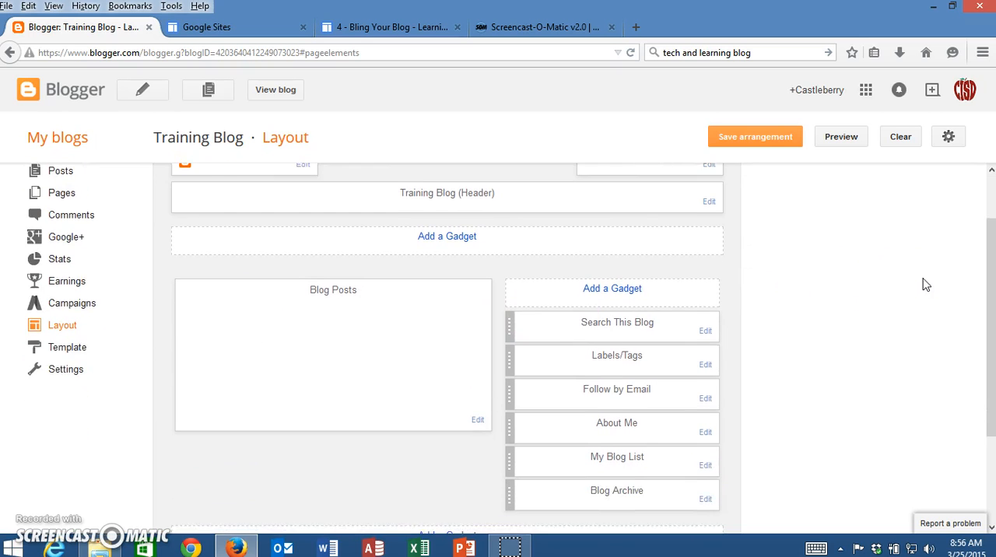
scroll("down", 3)
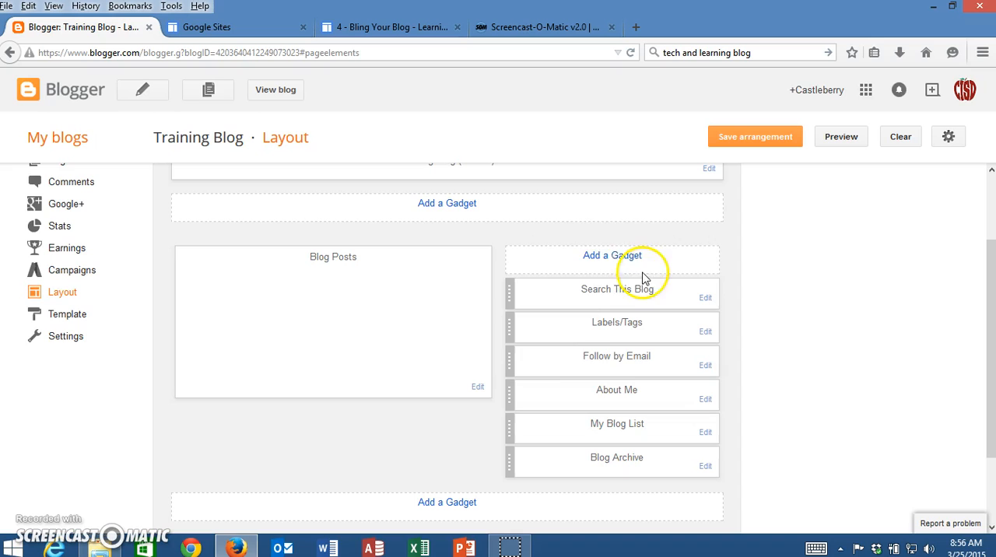
mouse_move(561, 351)
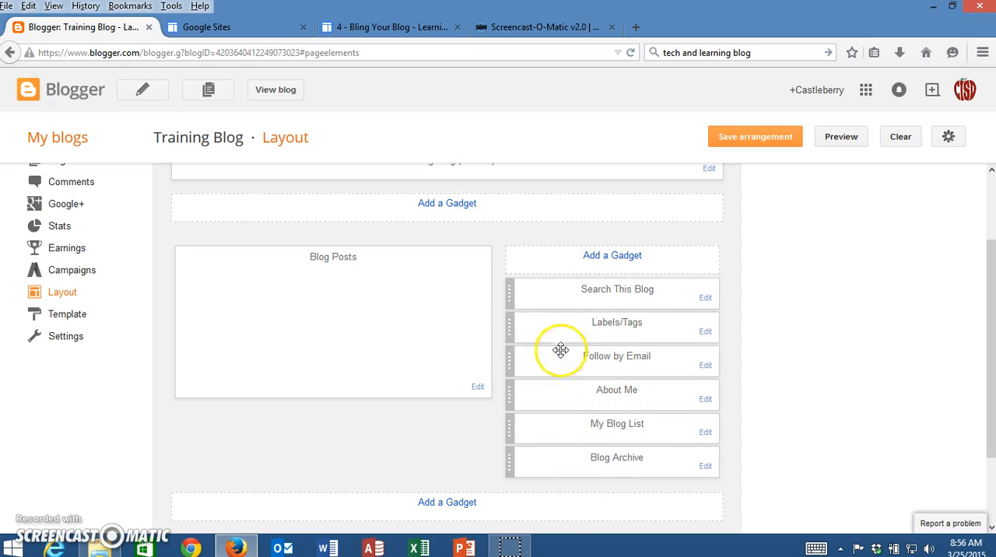
mouse_move(556, 291)
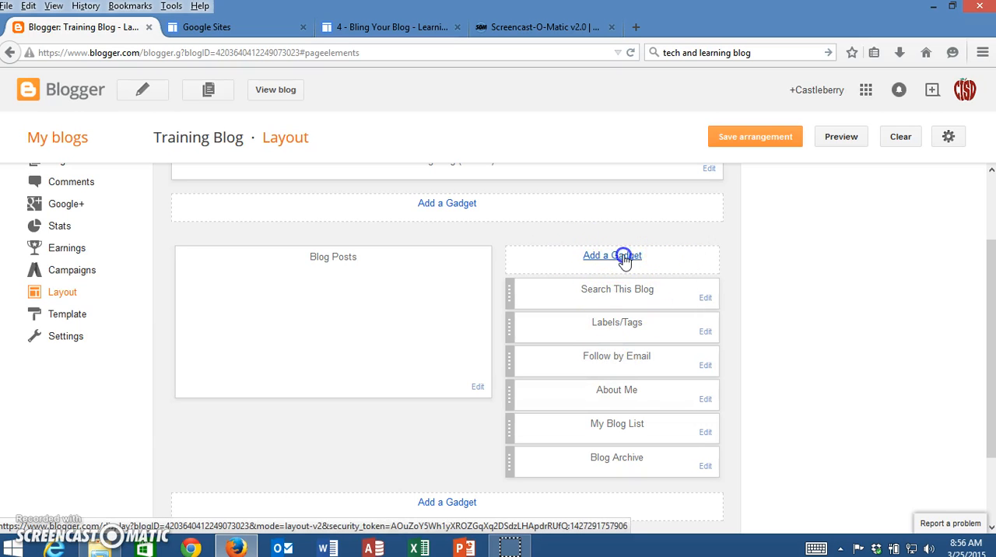
Step: Add a sidebar gadget and search More Gadgets for 'twitt'
left_click(612, 255)
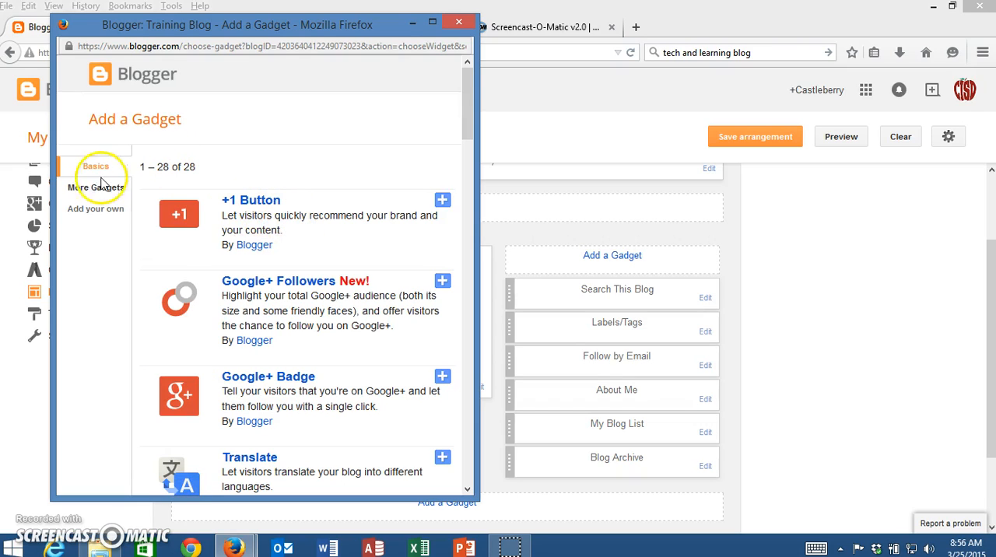
mouse_move(201, 284)
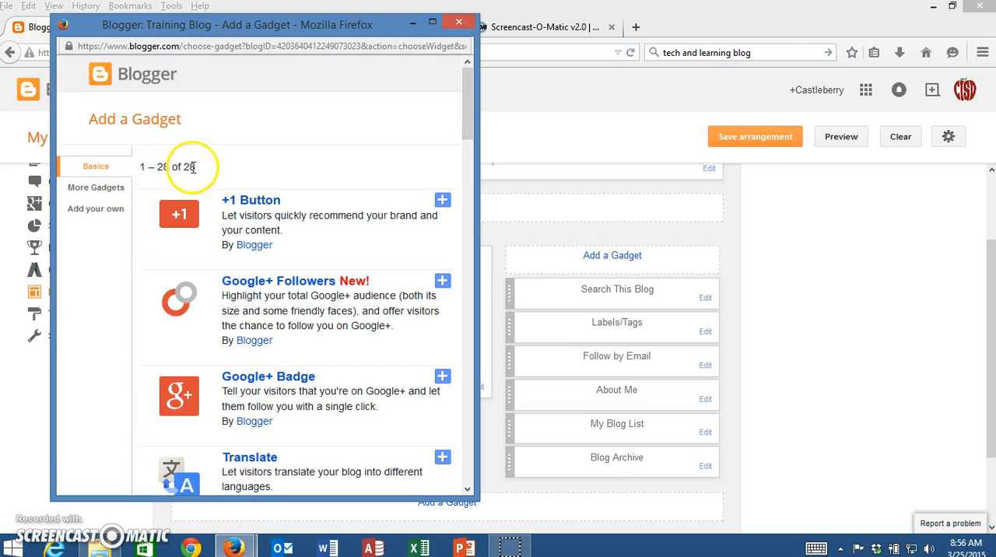
left_click(96, 188)
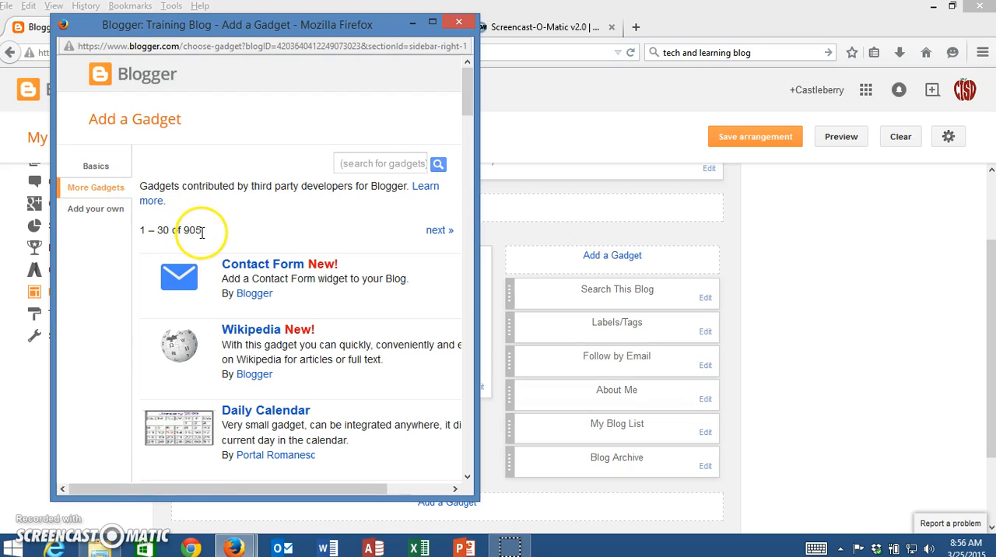
mouse_move(204, 235)
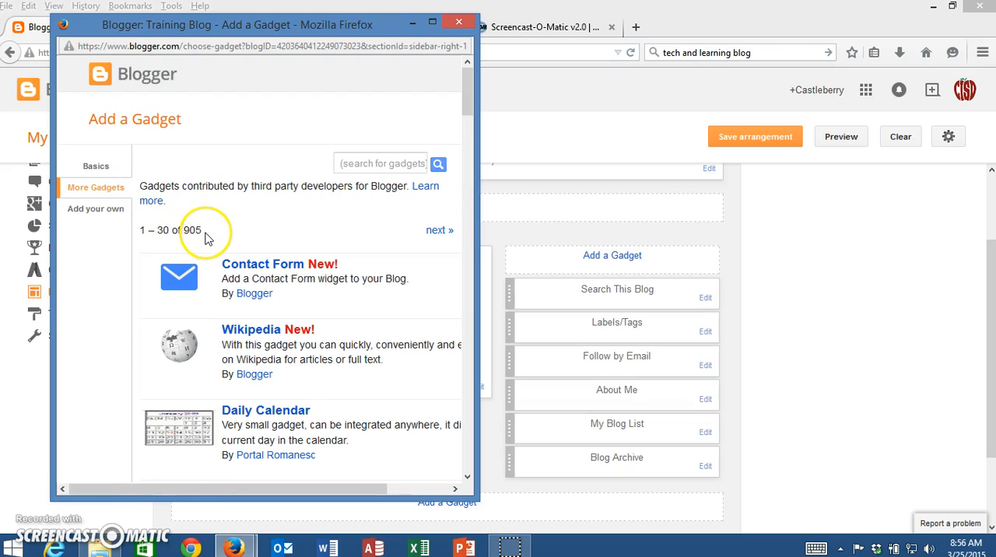
mouse_move(405, 202)
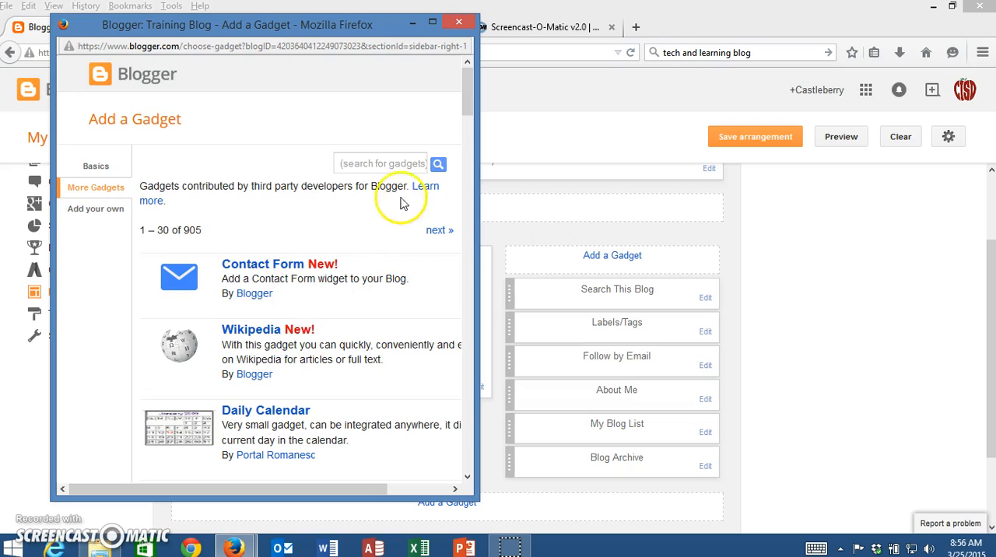
left_click(380, 163)
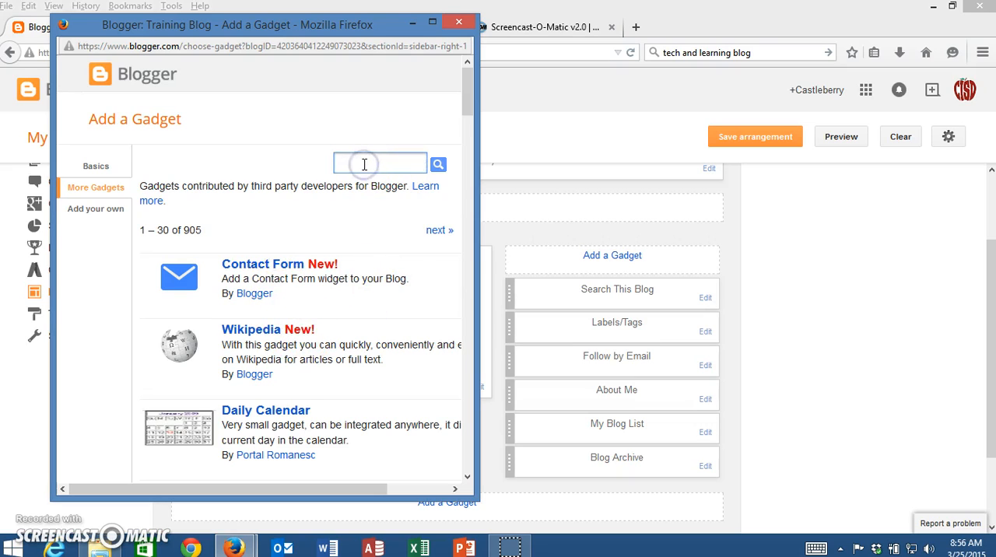
type("twitter")
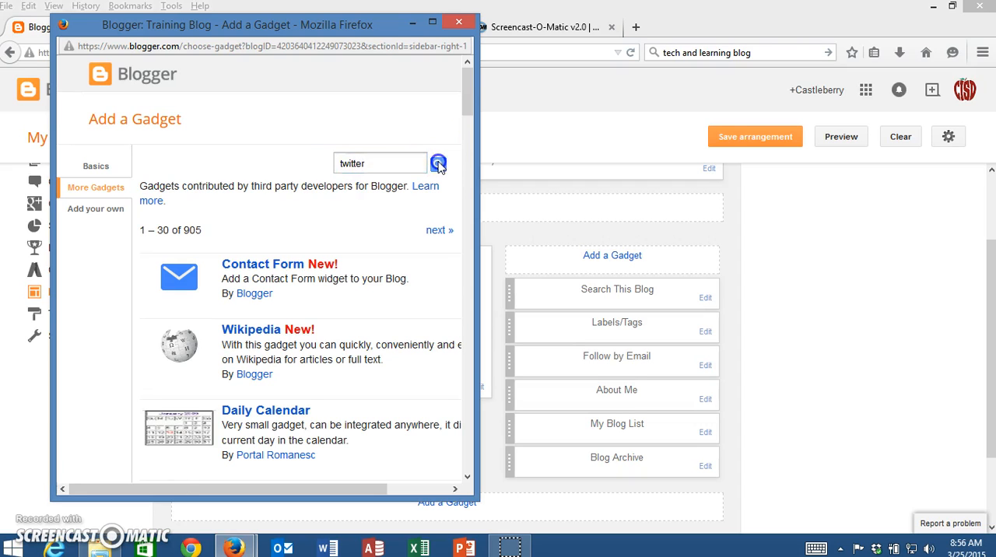
left_click(440, 164)
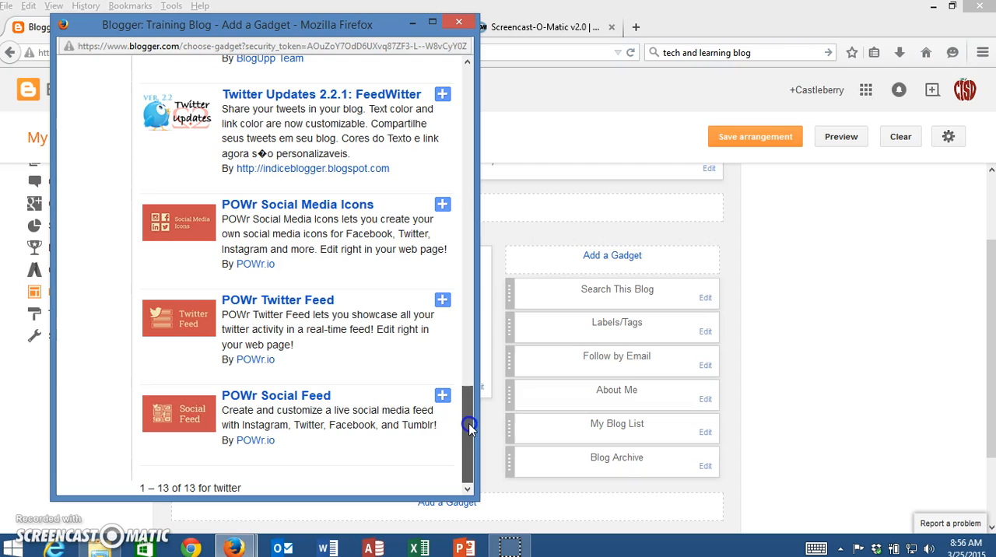
mouse_move(336, 234)
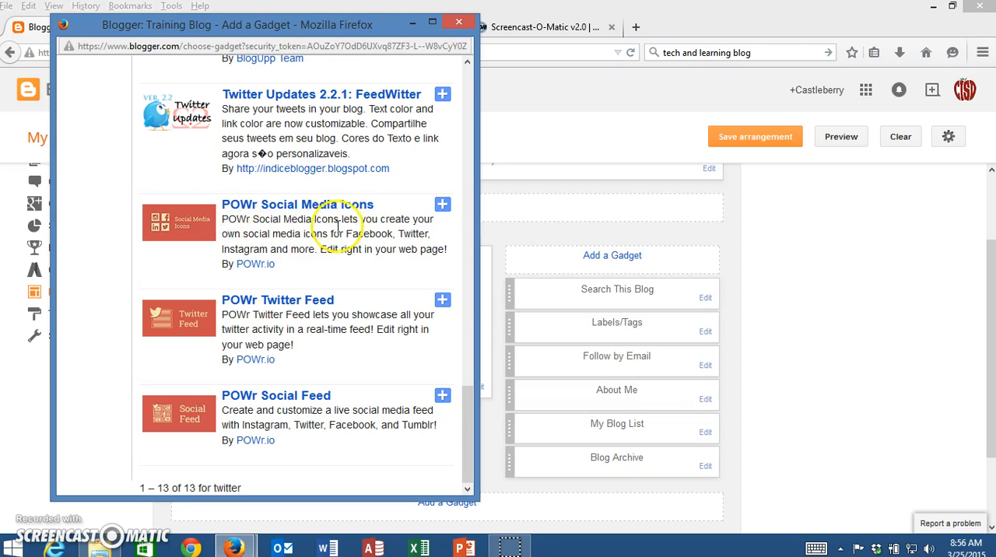
mouse_move(251, 269)
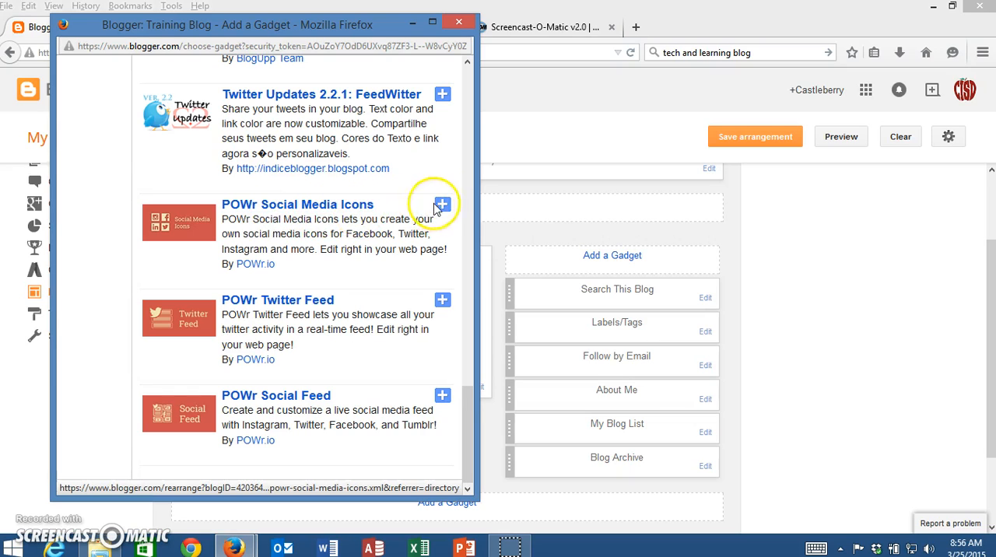
Step: Add POWr Social Media Icons, retitle it 'Social Media Icons' at 100 px height, and save
left_click(442, 204)
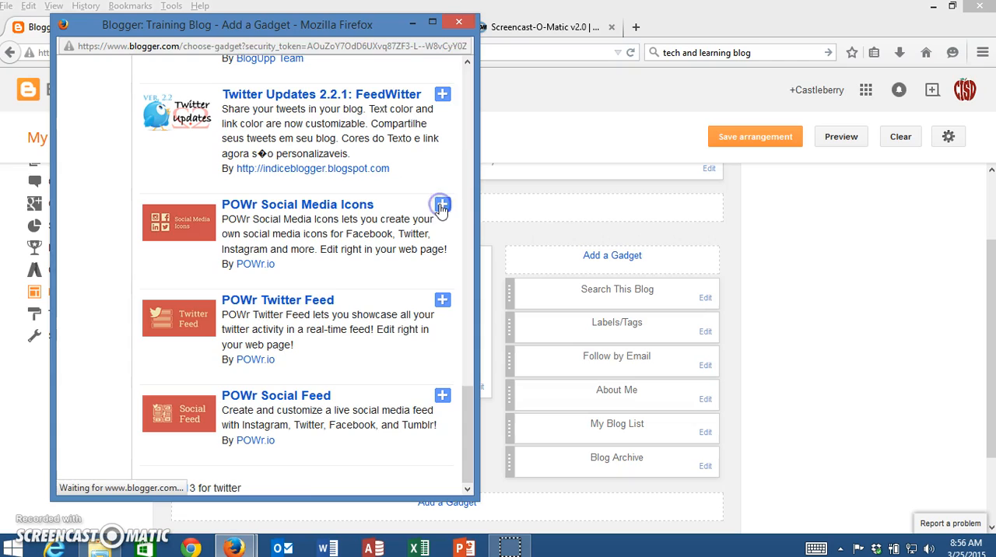
left_click(442, 204)
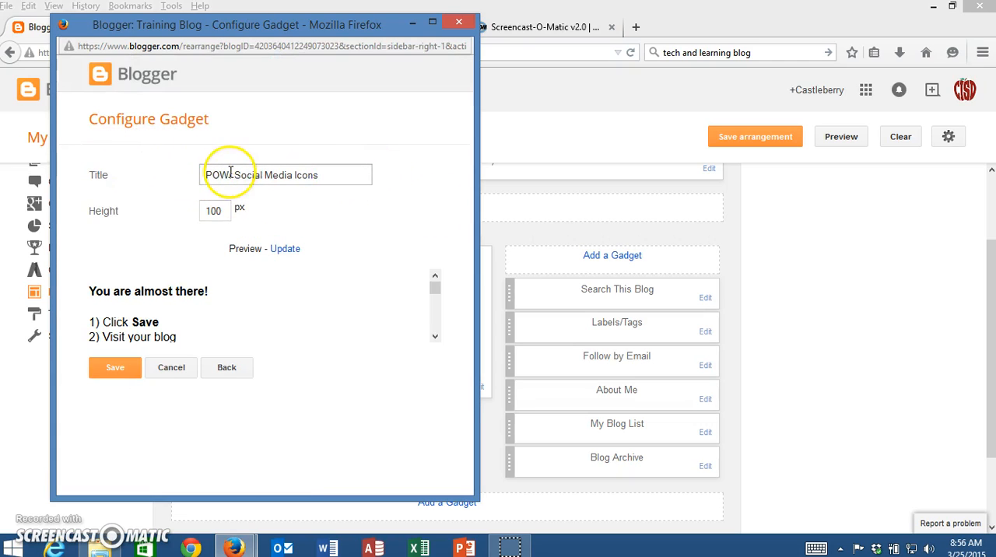
double_click(218, 174)
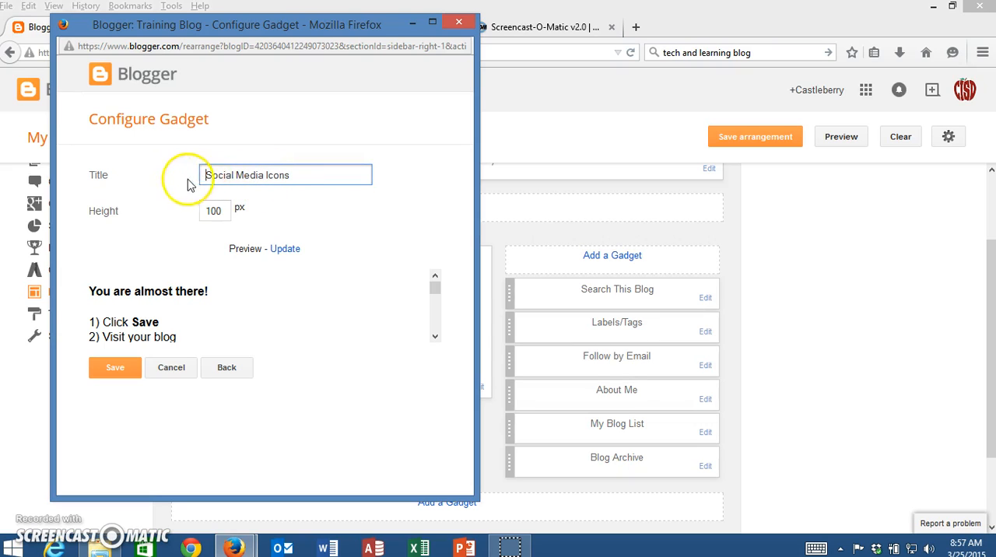
mouse_move(144, 244)
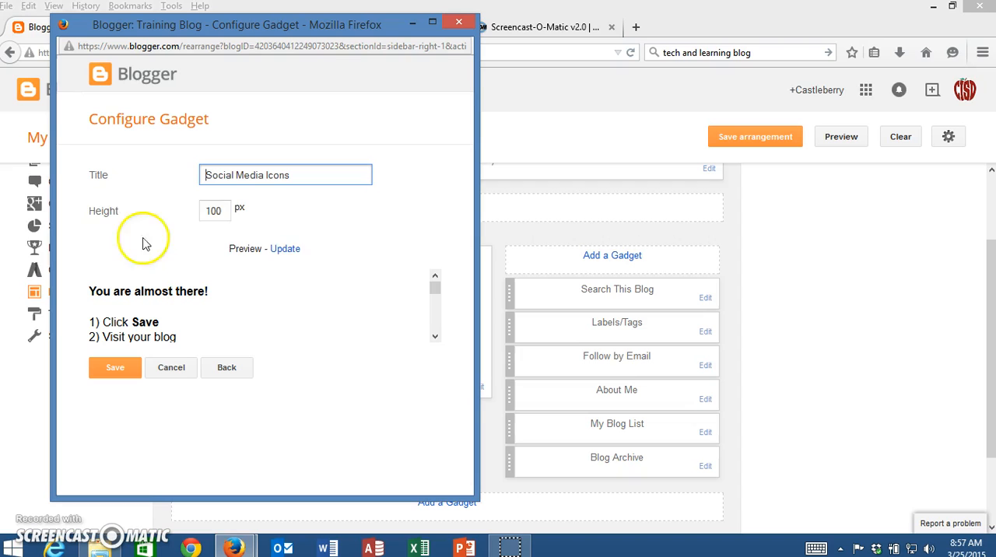
mouse_move(232, 249)
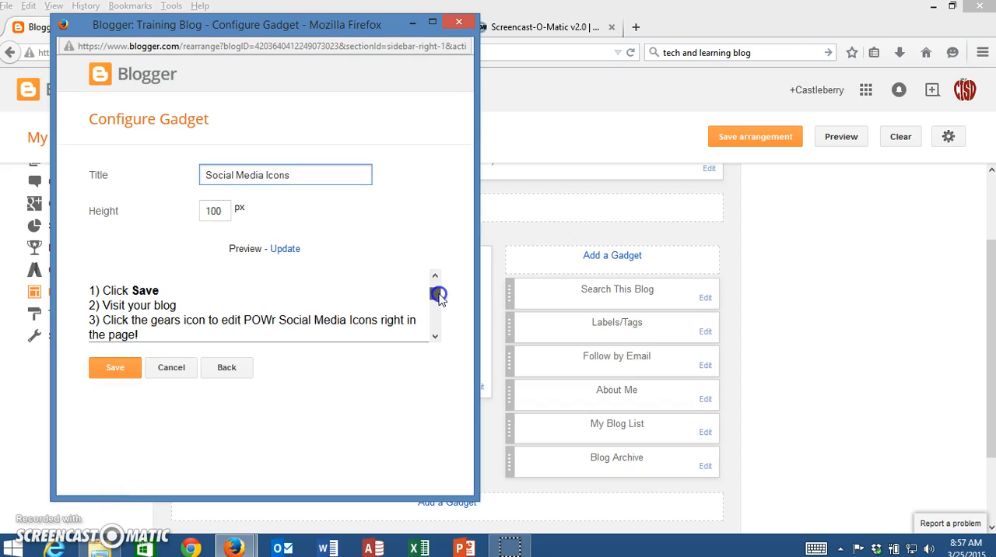
scroll("down", 3)
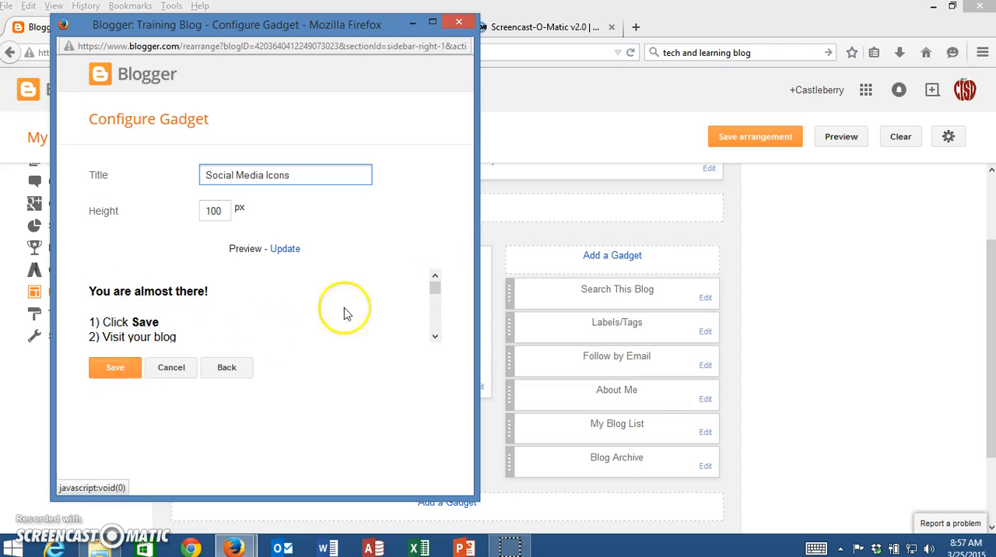
scroll("down", 3)
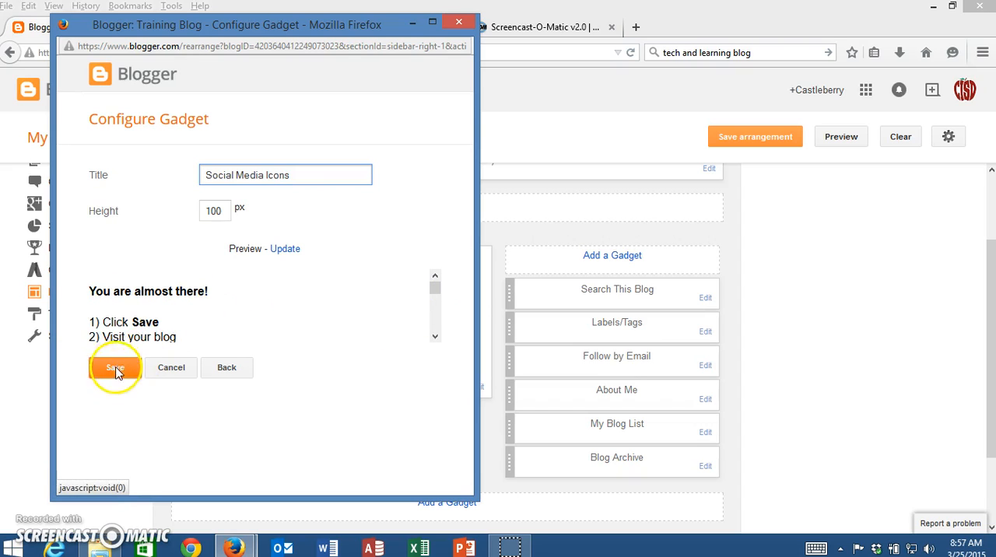
left_click(114, 368)
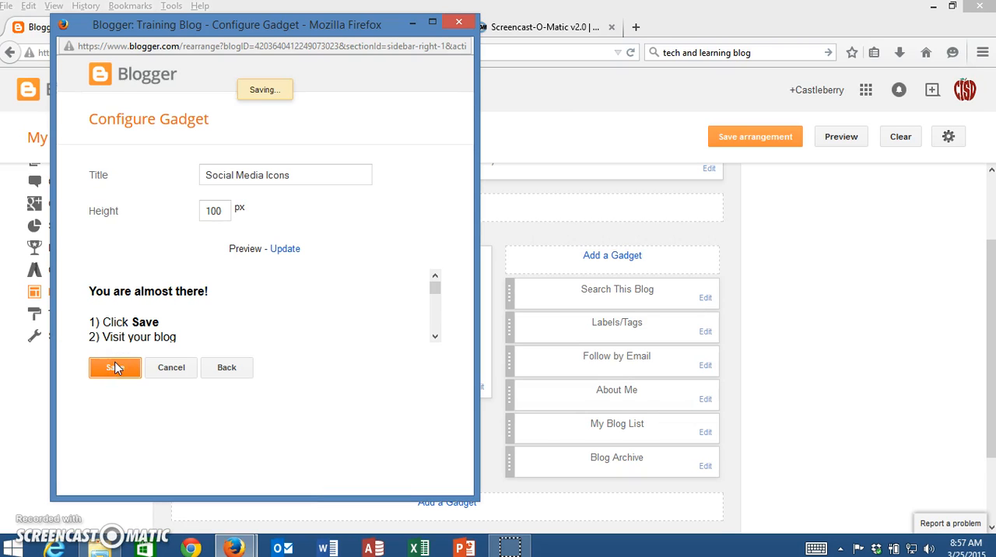
left_click(114, 368)
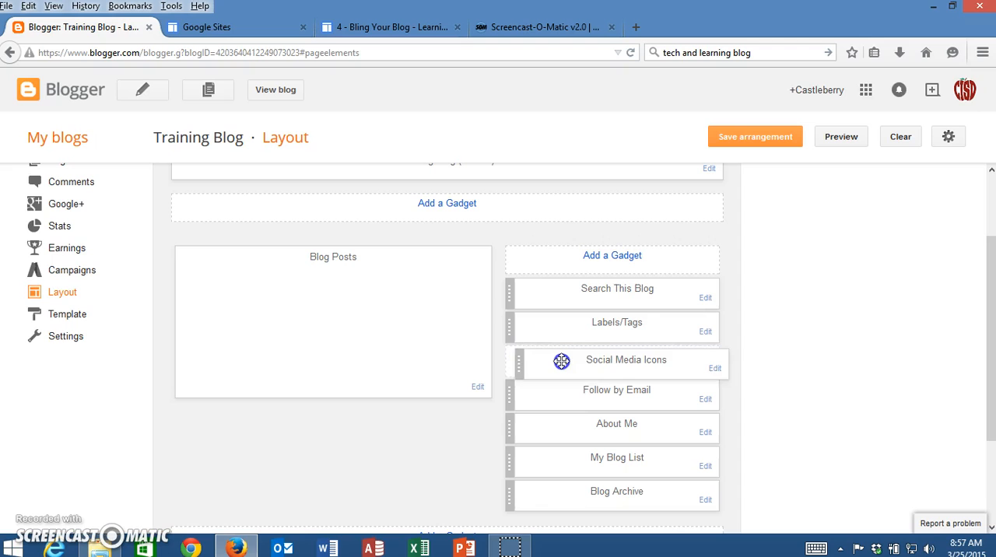
Step: Move Social Media Icons above Search This Blog, save the arrangement, and view the blog
left_click_drag(626, 360, 622, 310)
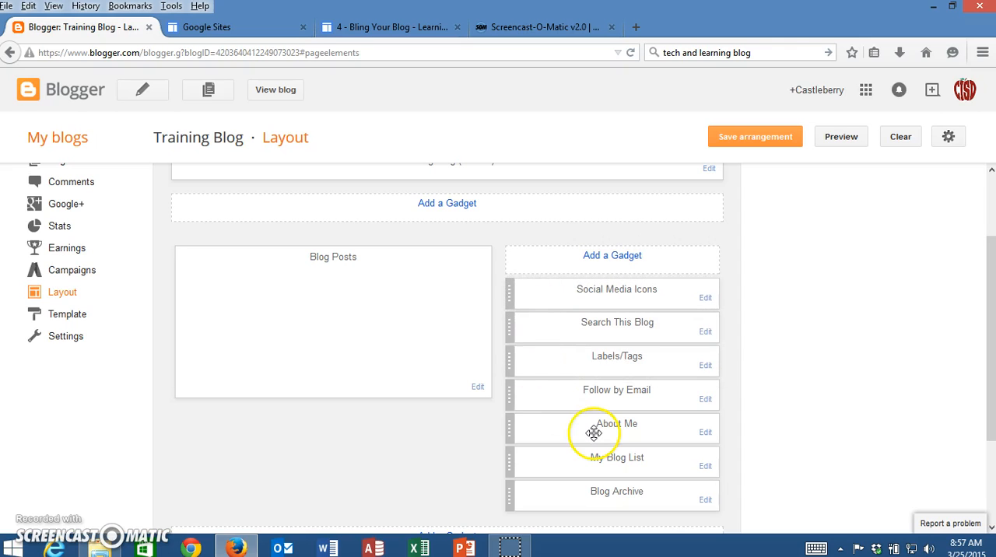
left_click(754, 136)
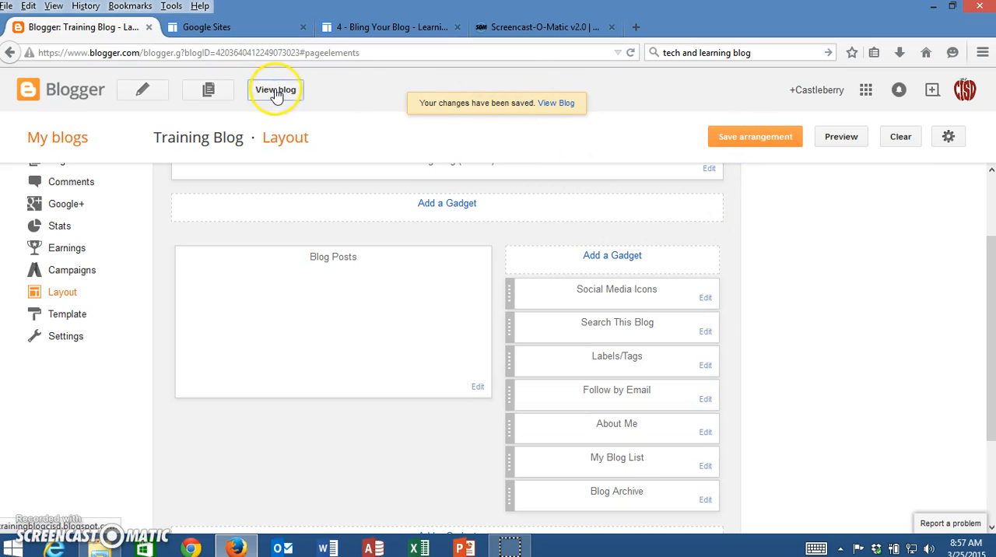
left_click(276, 89)
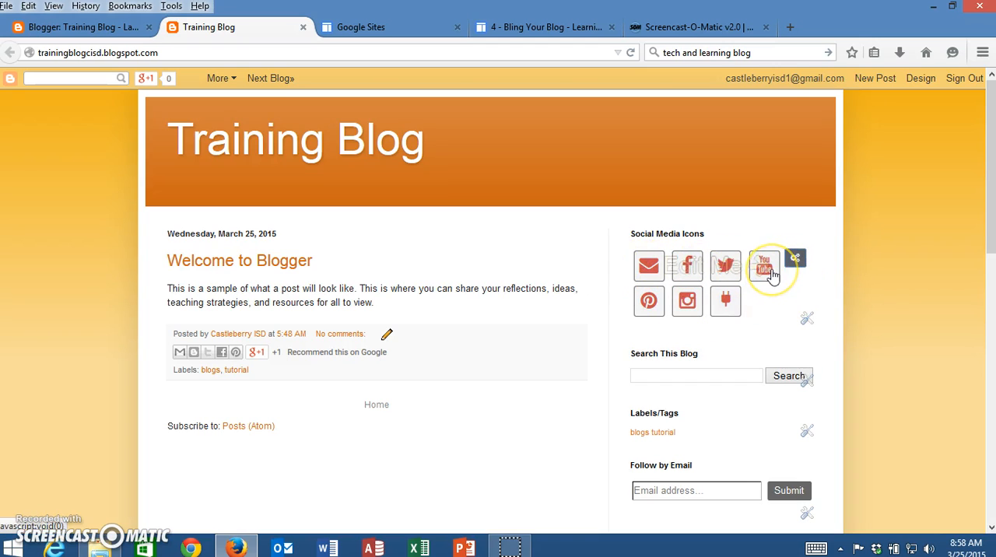
mouse_move(693, 319)
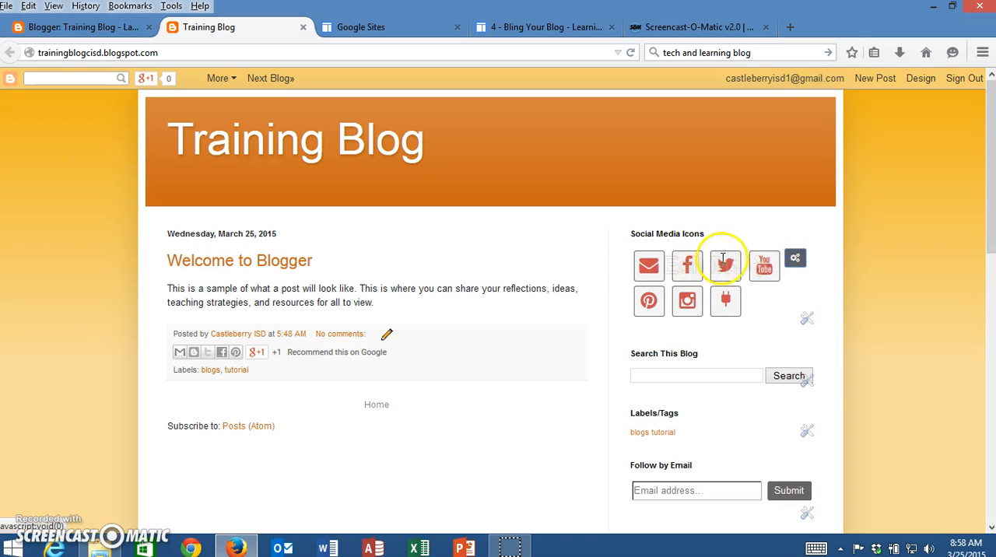
mouse_move(726, 301)
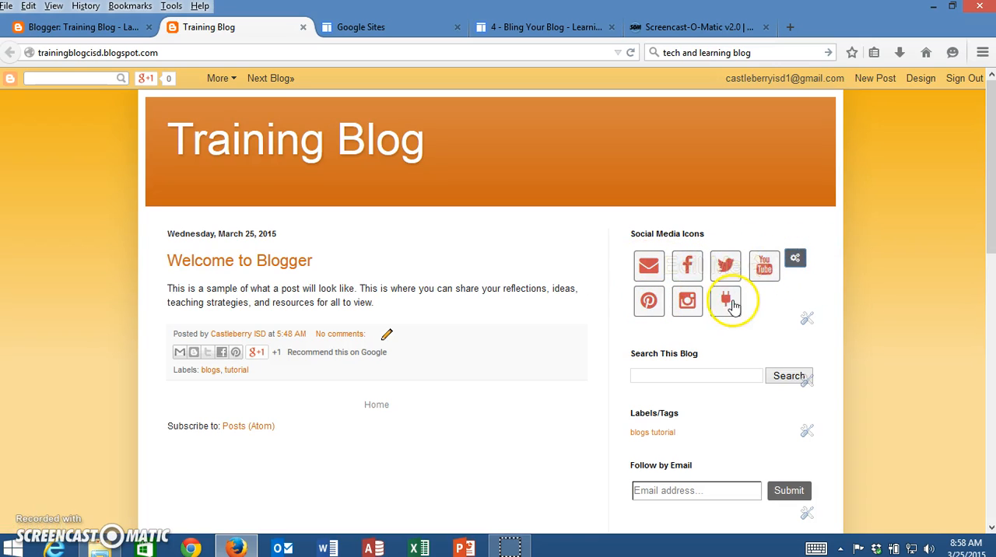
Step: Open the POWr settings for the Social Media Icons gadget on the live blog
left_click(725, 301)
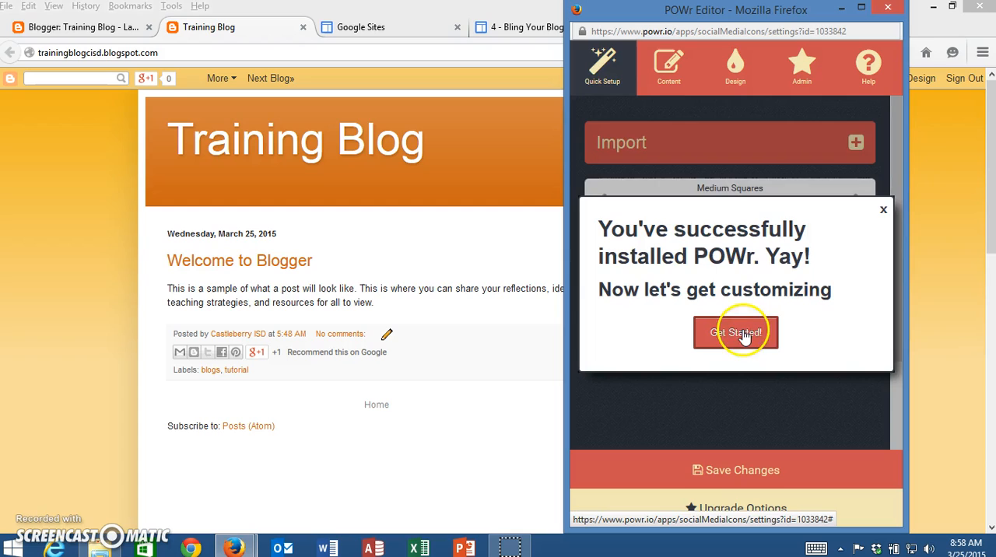
Step: Dismiss the POWr Editor tips: Get Started!, Then what?, Sweet and Totally
left_click(736, 331)
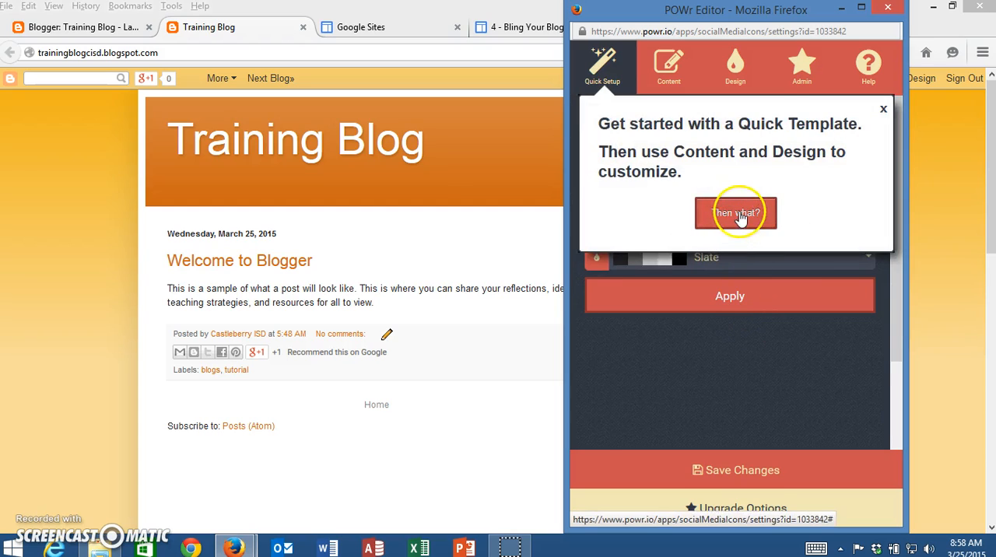
left_click(736, 213)
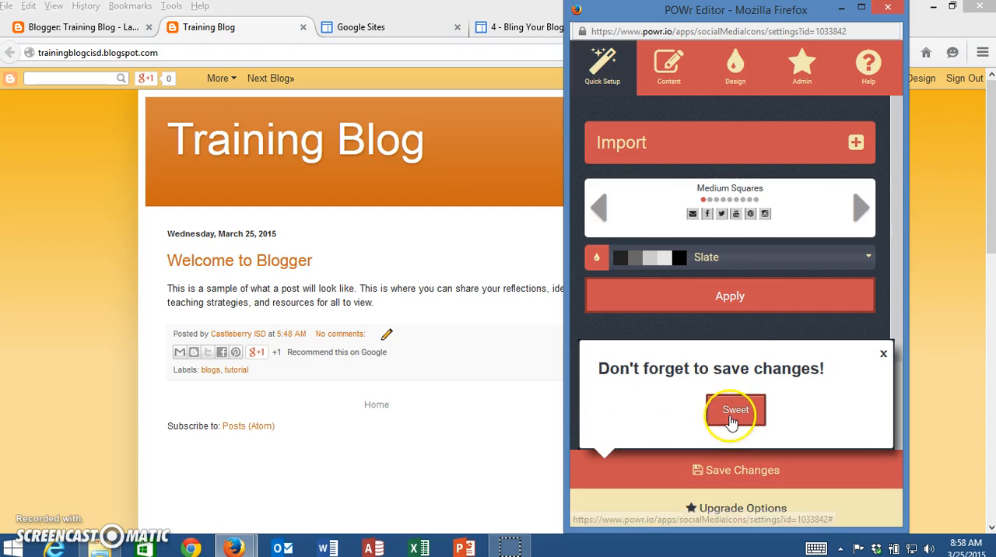
left_click(734, 411)
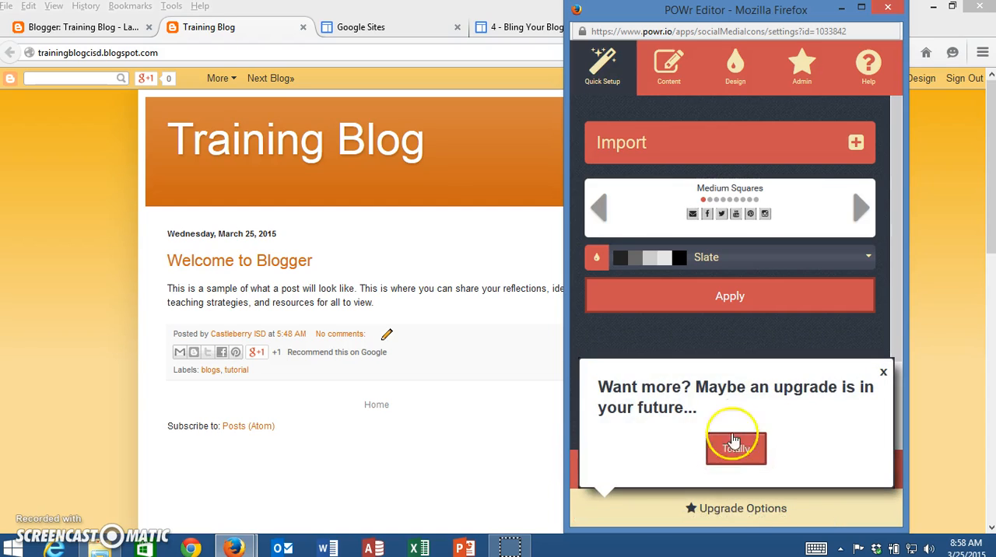
left_click(883, 371)
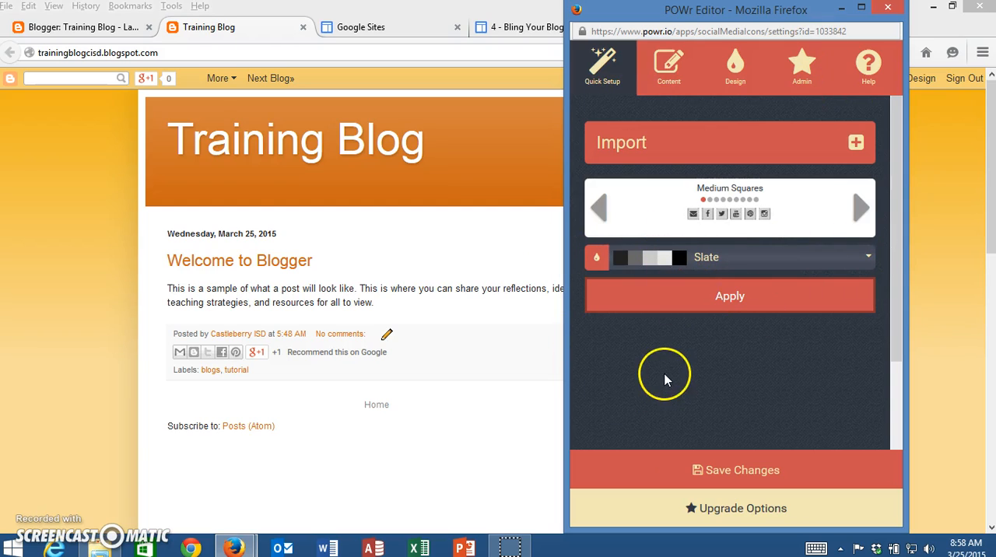
mouse_move(761, 257)
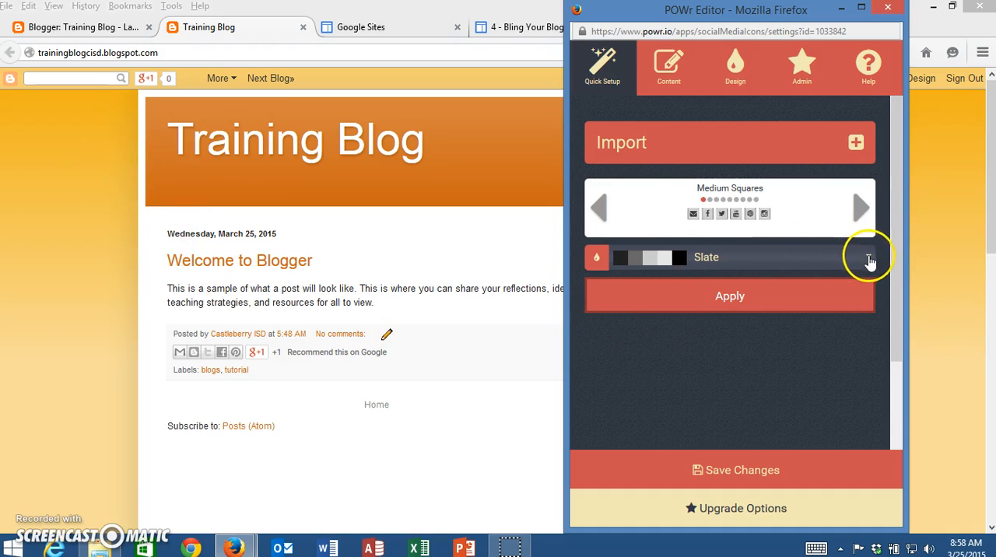
Step: Apply the orange Summer colour theme to the Medium Squares icons
left_click(868, 257)
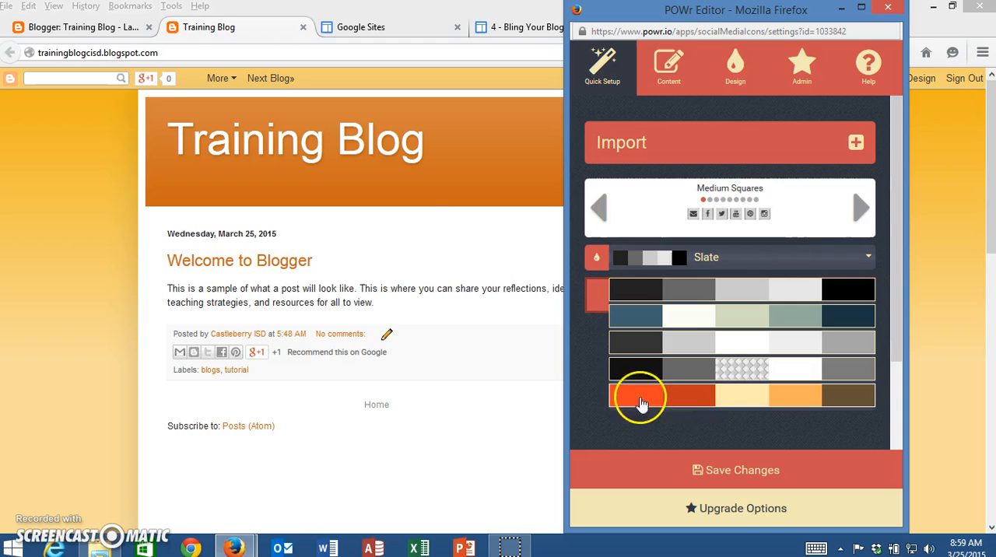
left_click(639, 396)
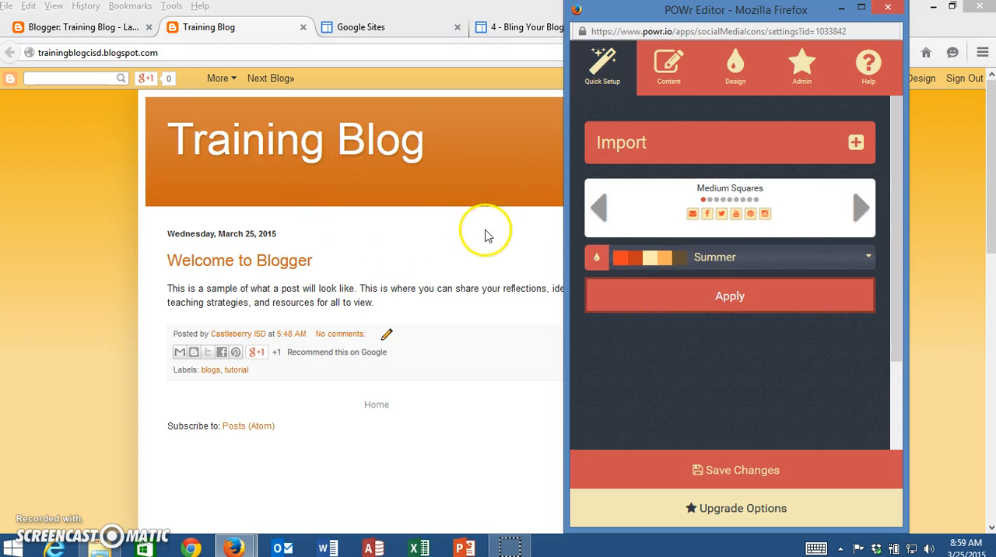
left_click(730, 296)
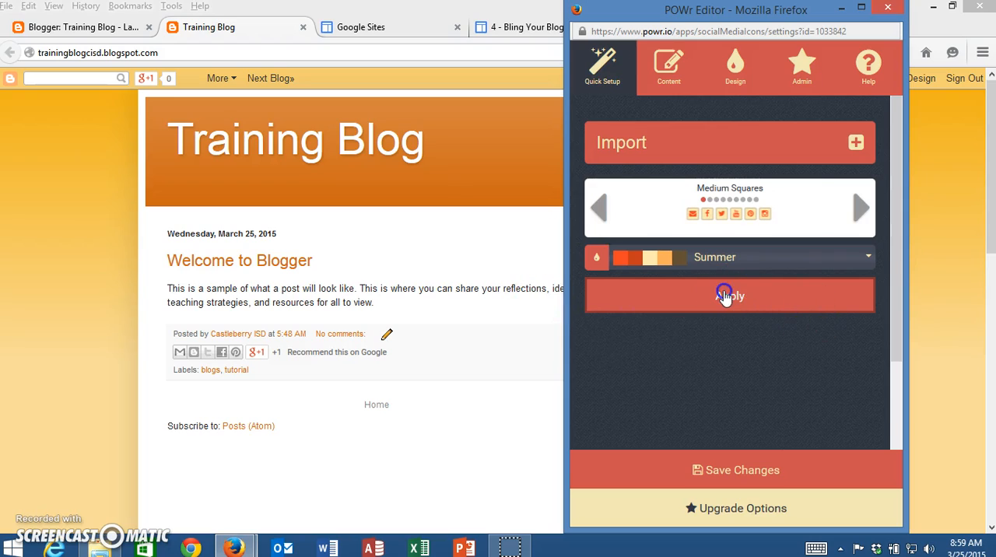
left_click(729, 295)
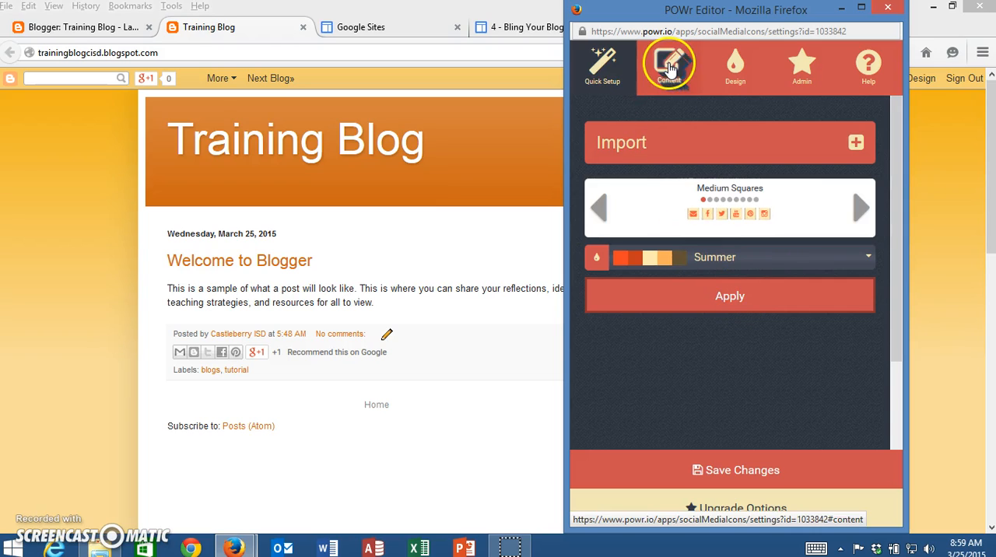
left_click(668, 67)
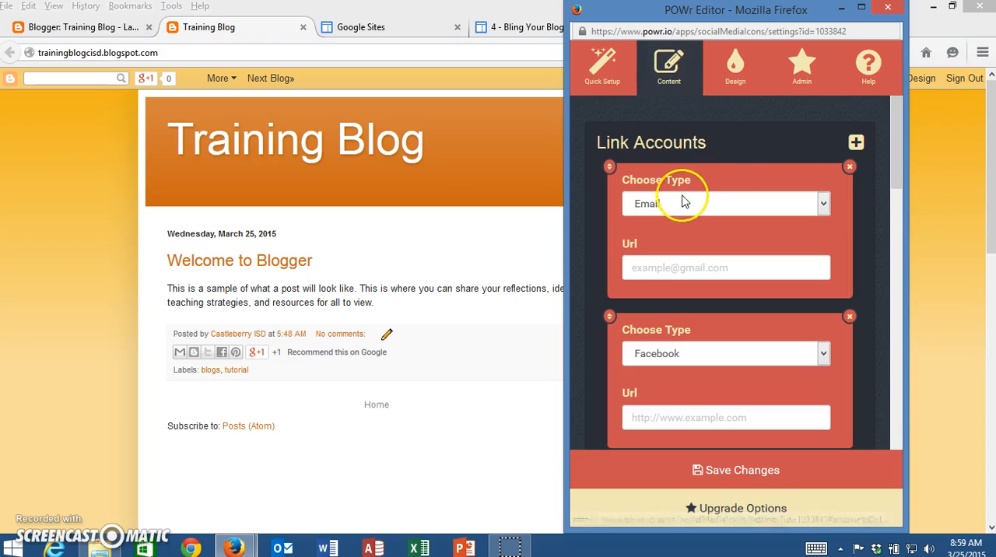
scroll("down", 3)
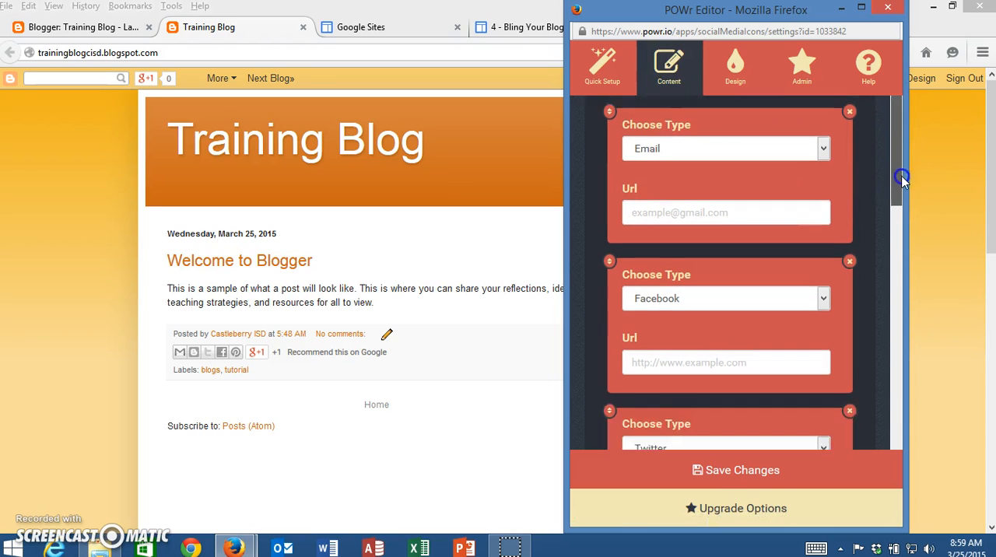
scroll("down", 3)
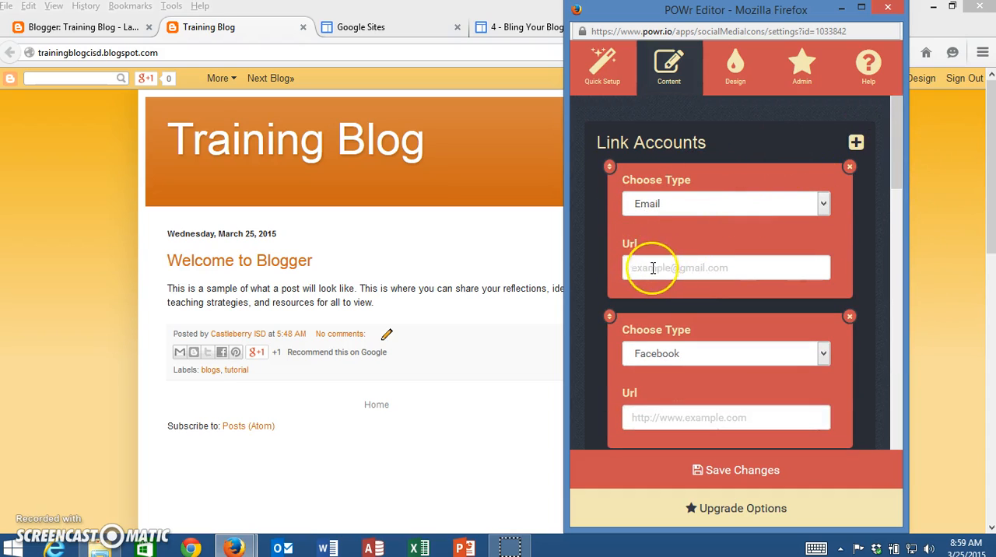
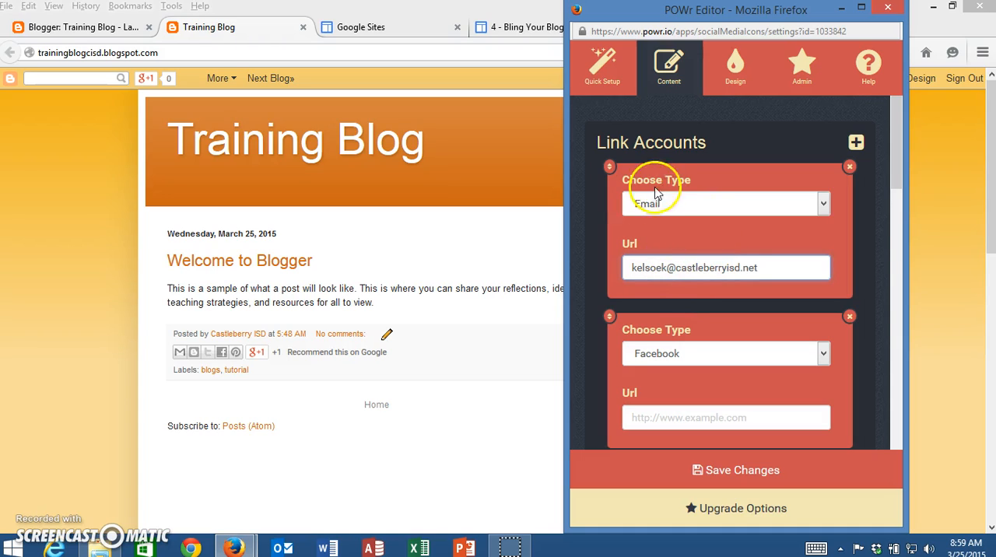
scroll("down", 3)
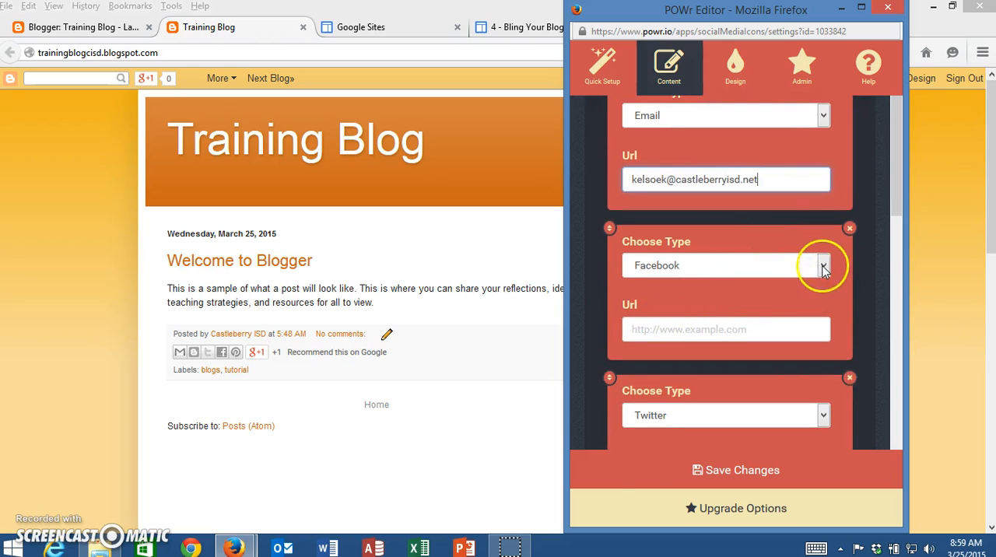
Step: Change the second icon's type from Facebook to Twitter
left_click(823, 265)
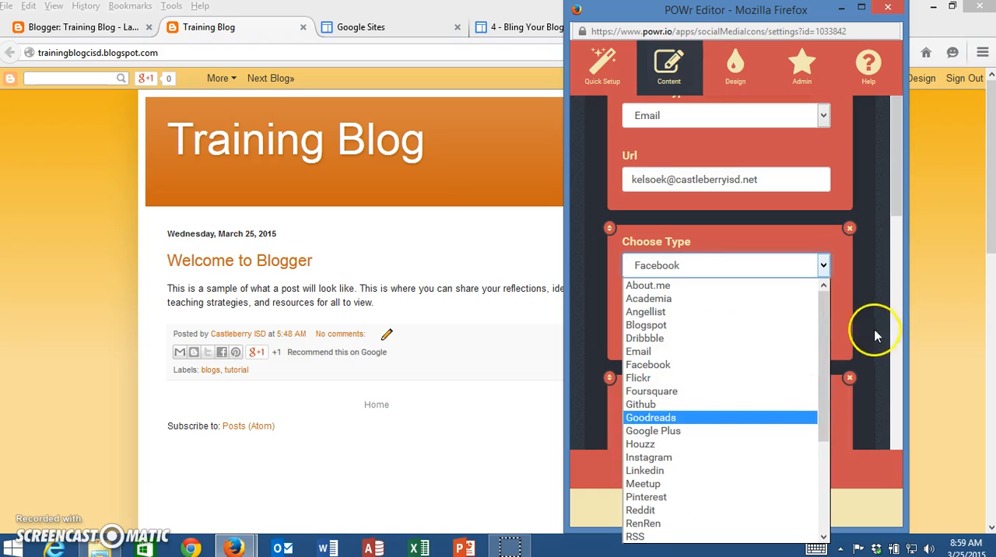
scroll("down", 3)
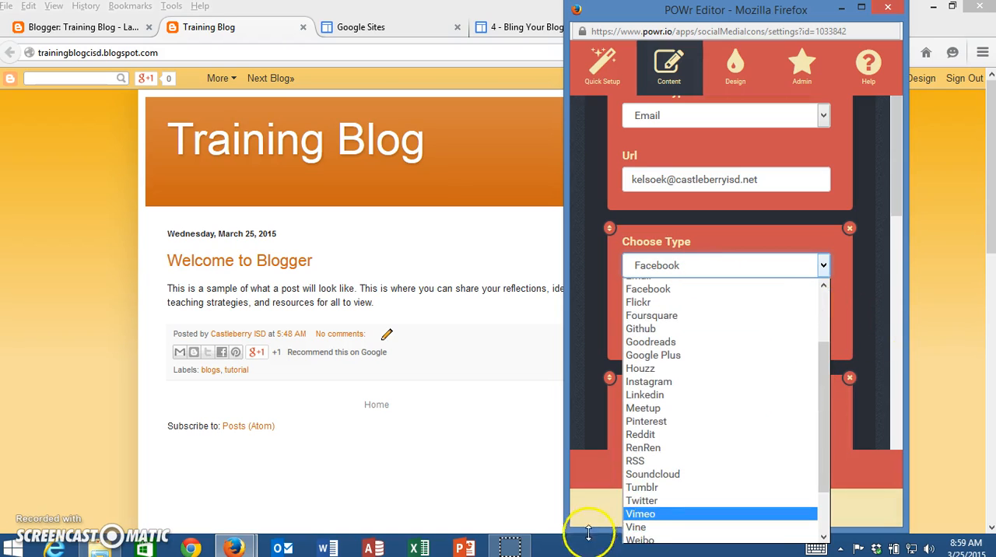
left_click(641, 501)
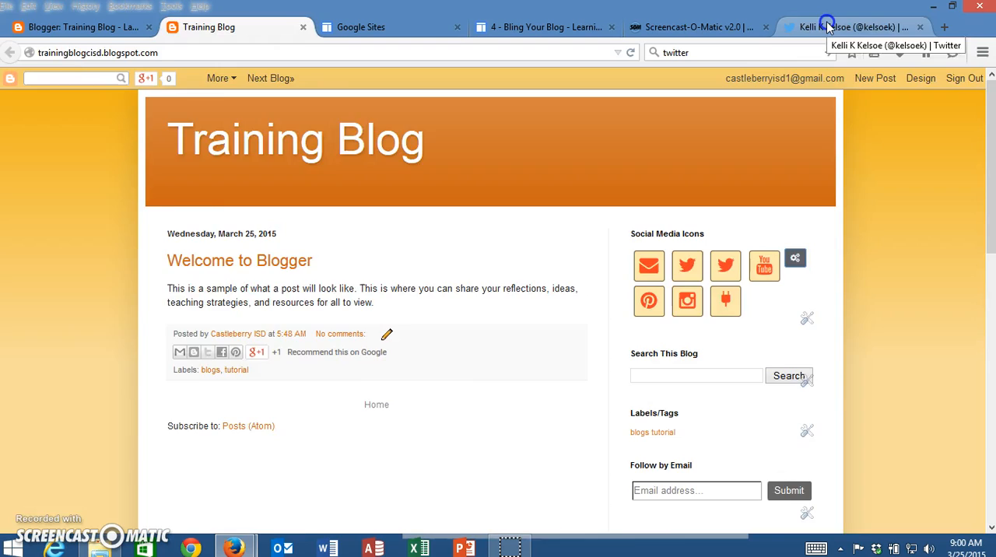
left_click(857, 27)
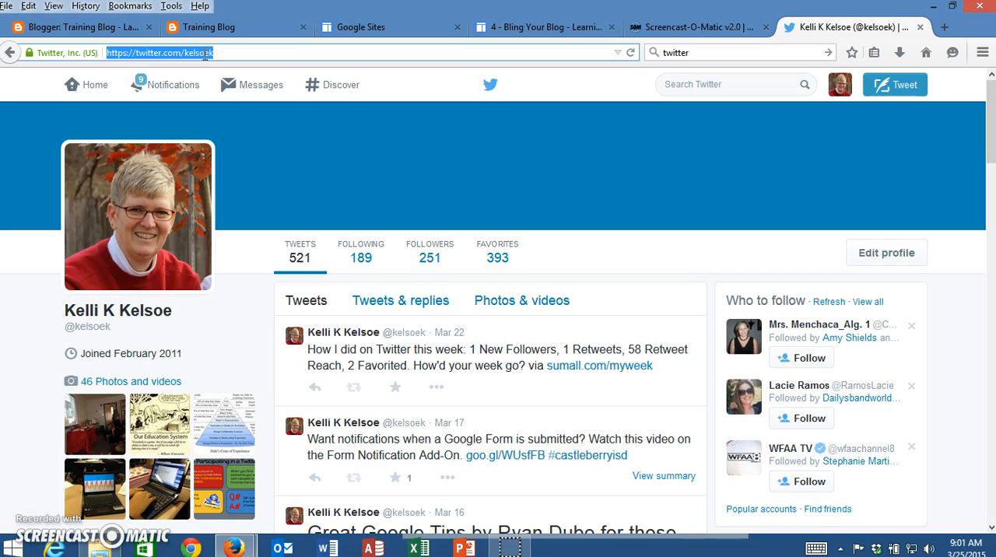
right_click(159, 53)
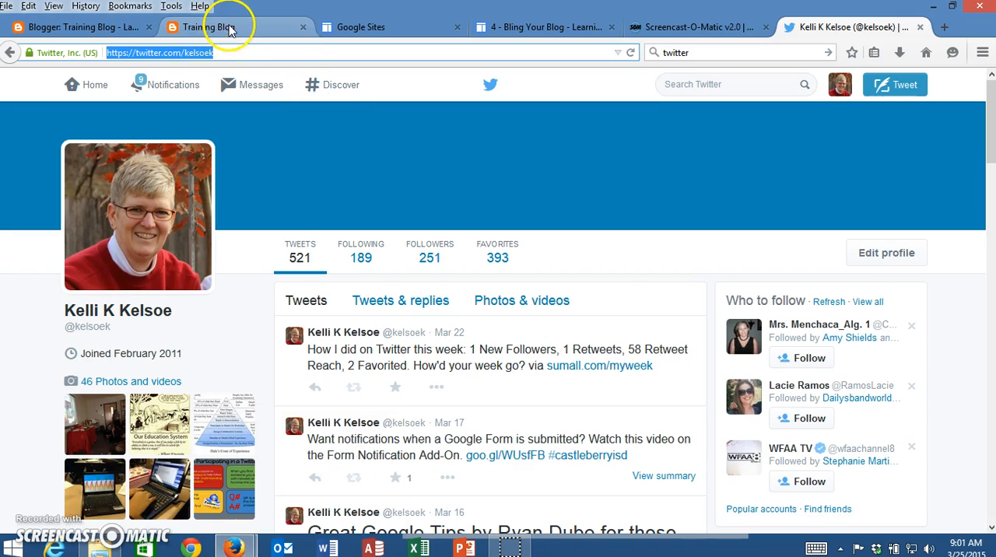
left_click(207, 26)
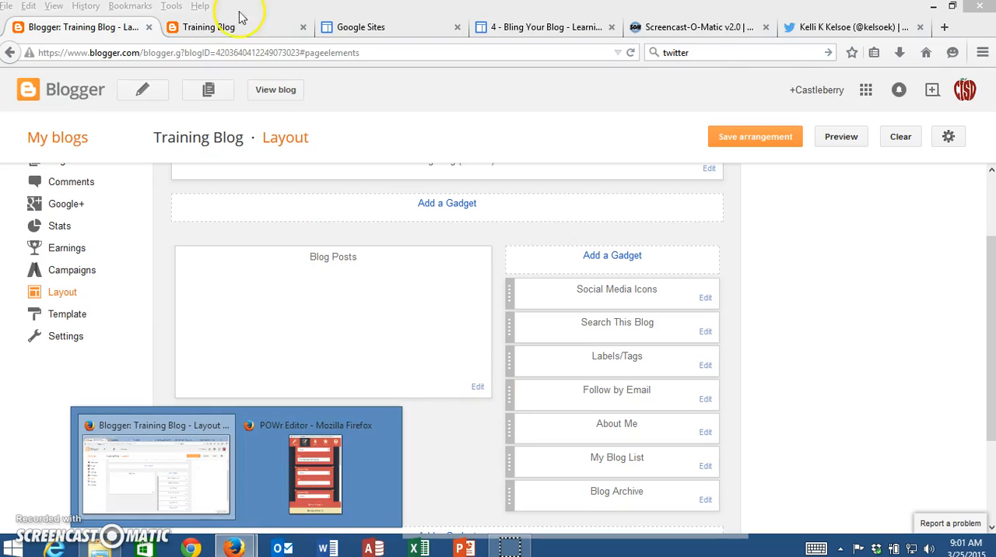
left_click(211, 27)
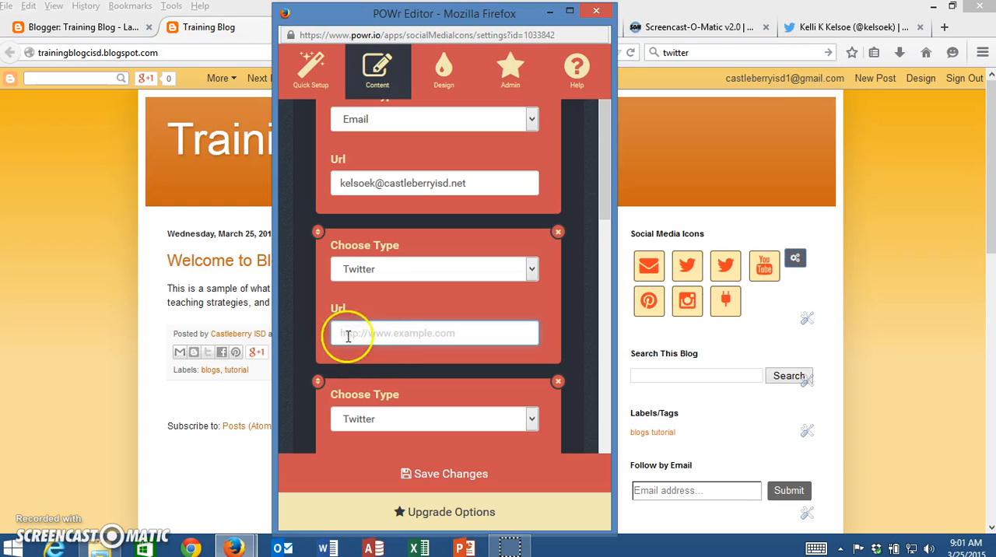
type("https://twitter.com/kelsoek")
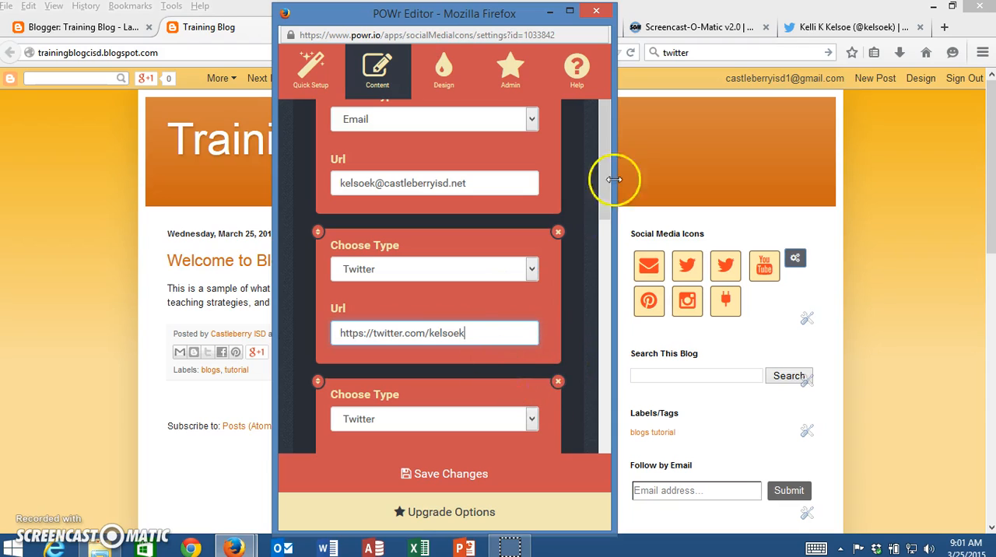
scroll("down", 3)
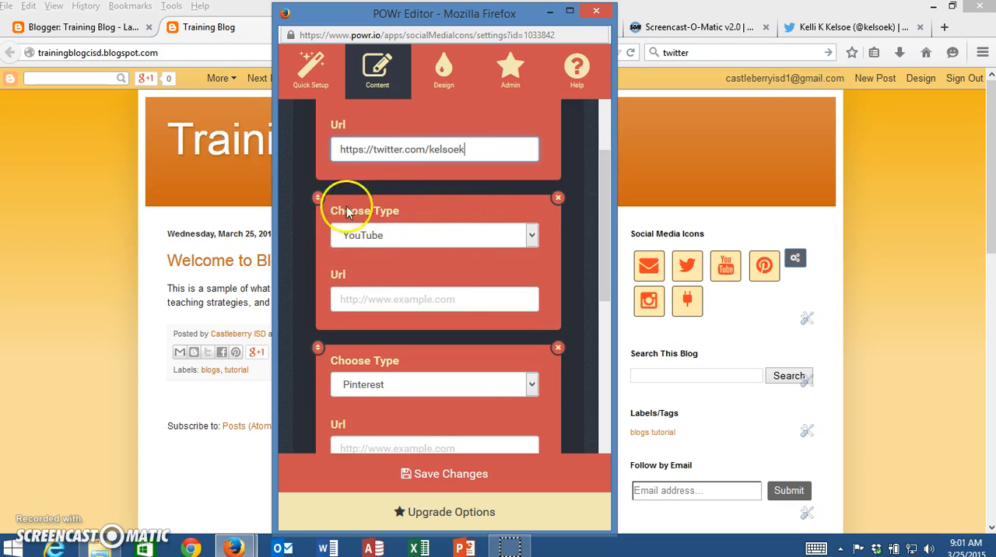
mouse_move(366, 436)
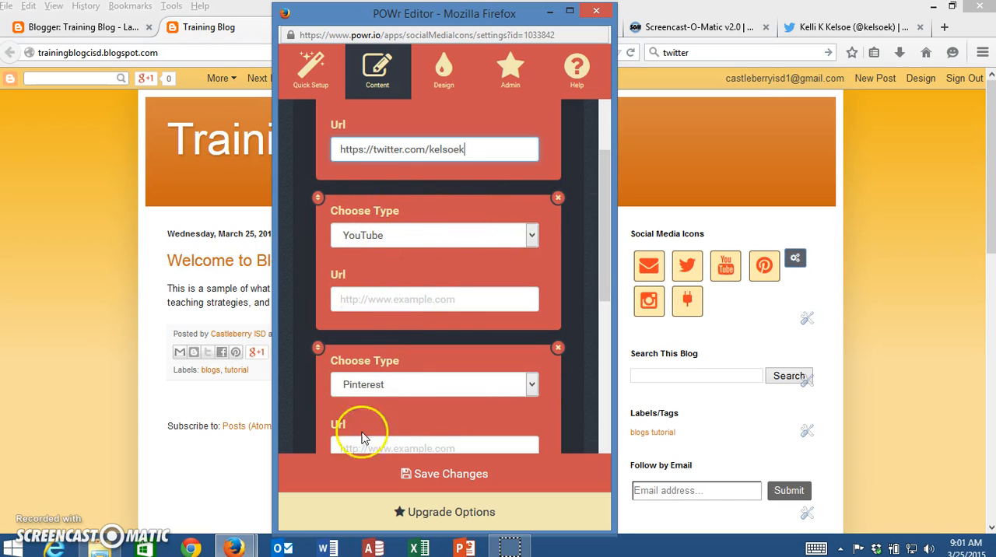
scroll("down", 3)
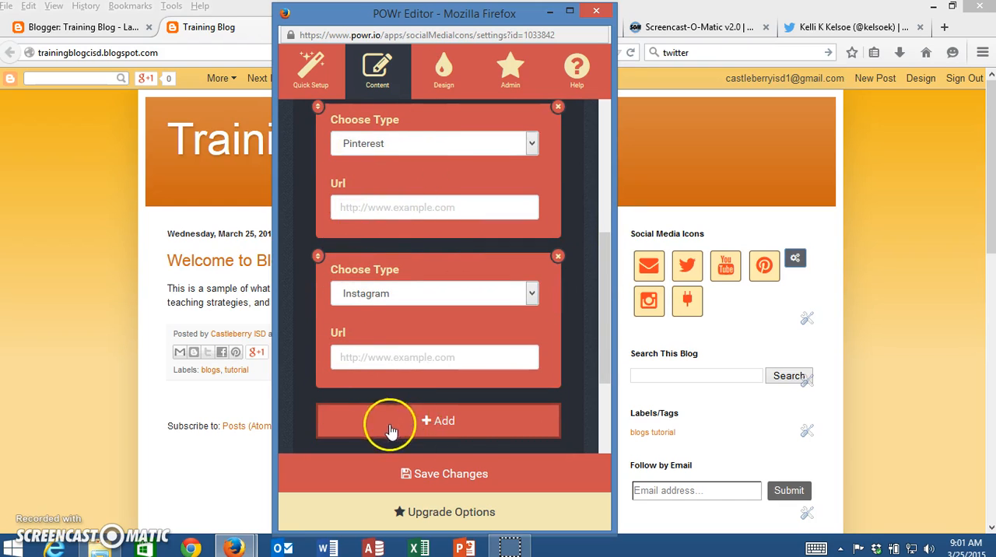
mouse_move(426, 421)
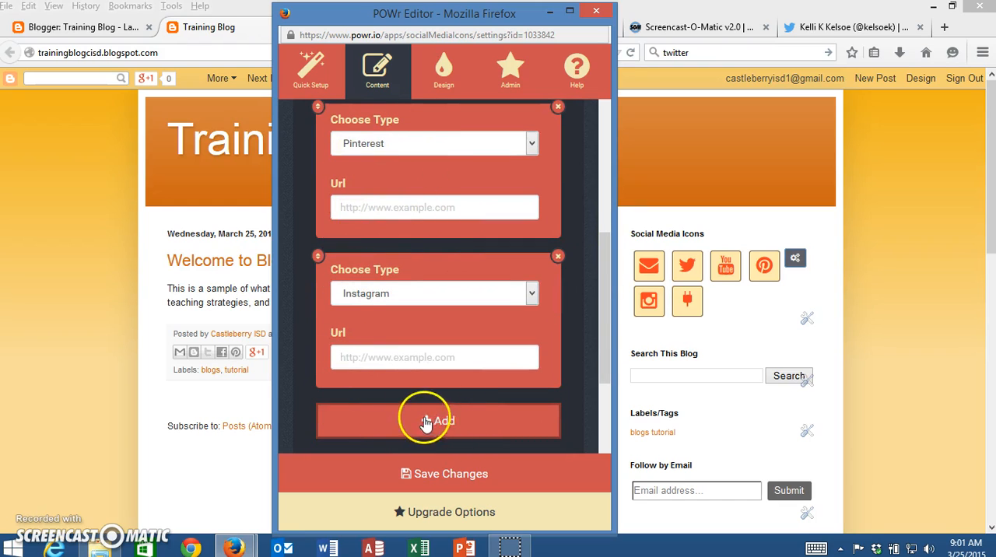
left_click(444, 473)
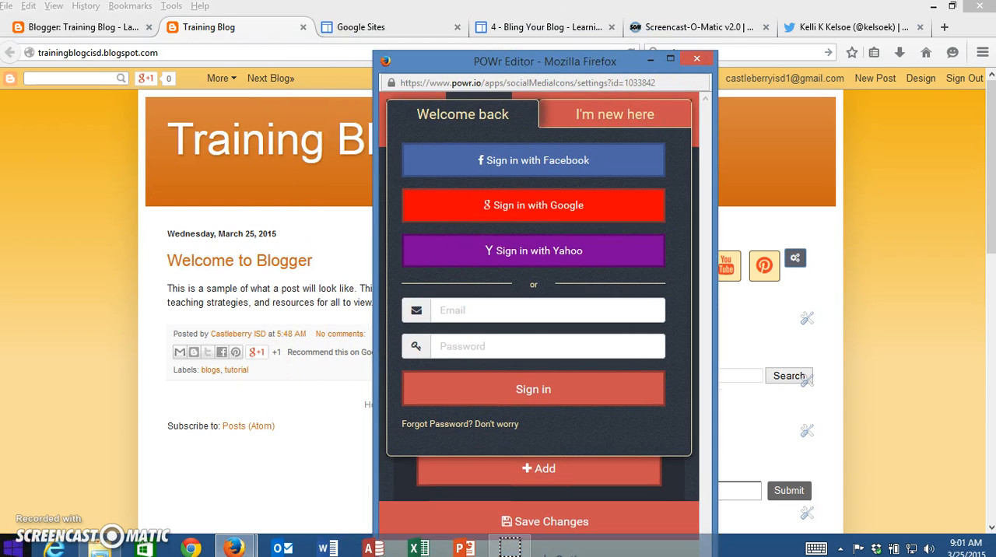
mouse_move(533, 380)
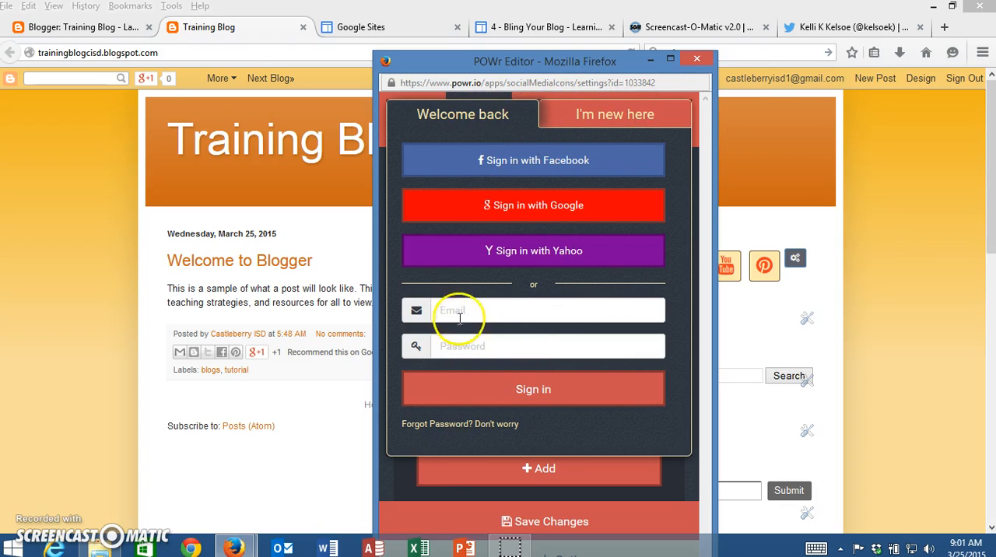
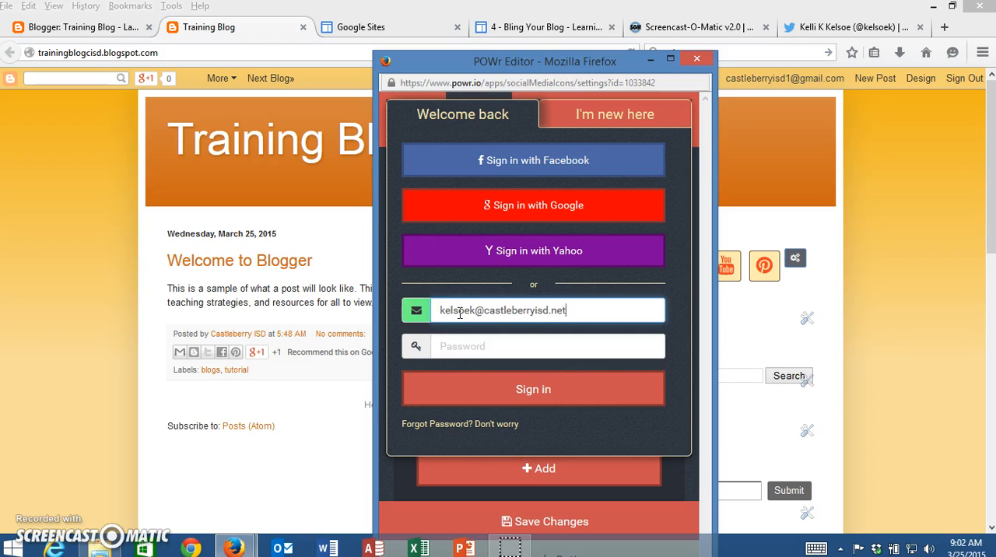
Step: Enter the 'kelsoe' account email in the POWr sign-in panel and continue
left_click(533, 347)
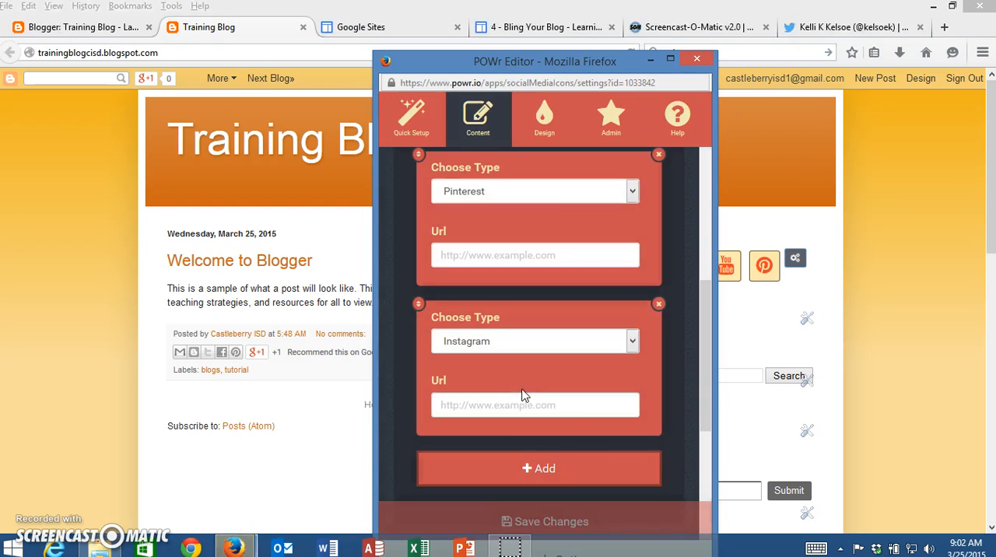
mouse_move(871, 505)
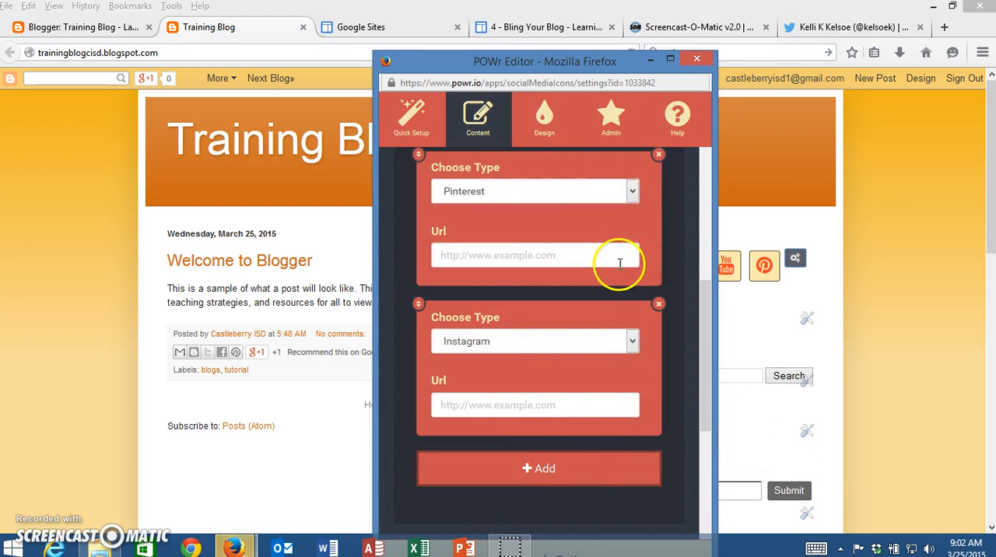
mouse_move(629, 293)
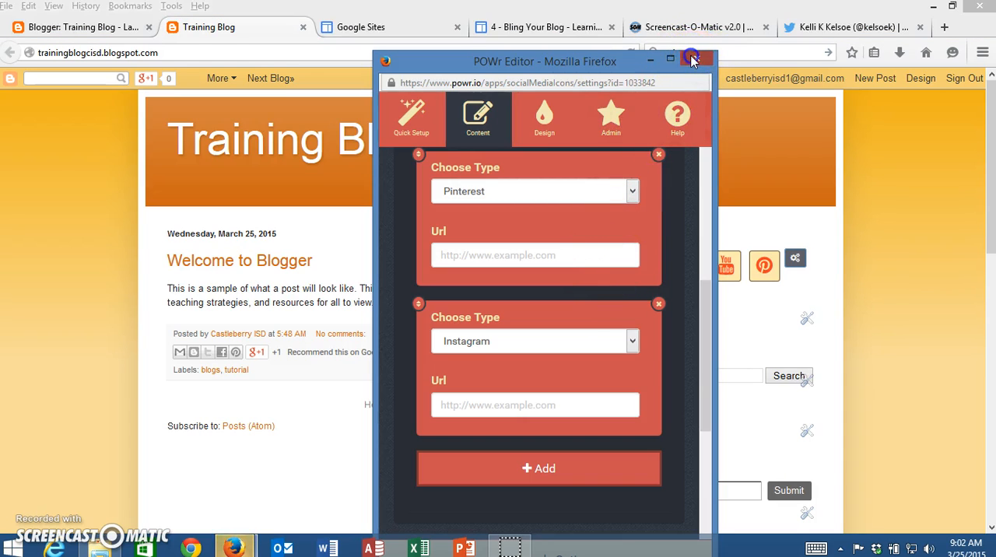
Step: Close POWr Editor, test the sidebar email icon's pre-addressed message, then close it
left_click(691, 61)
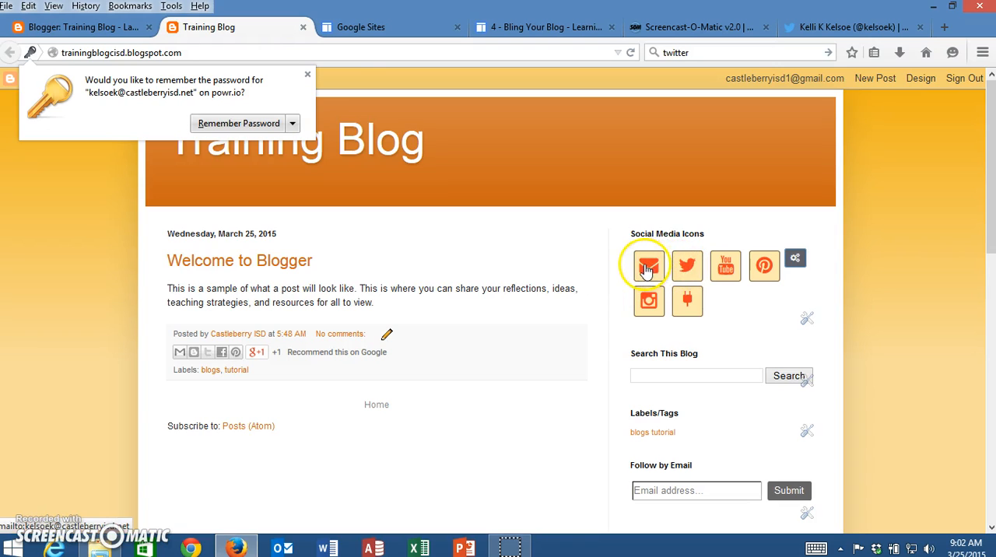
left_click(307, 74)
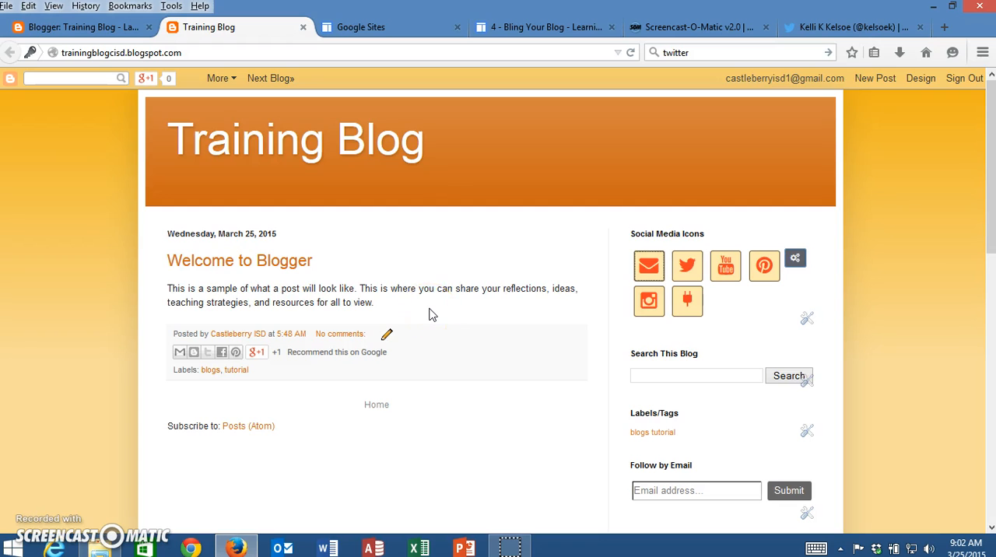
left_click(650, 266)
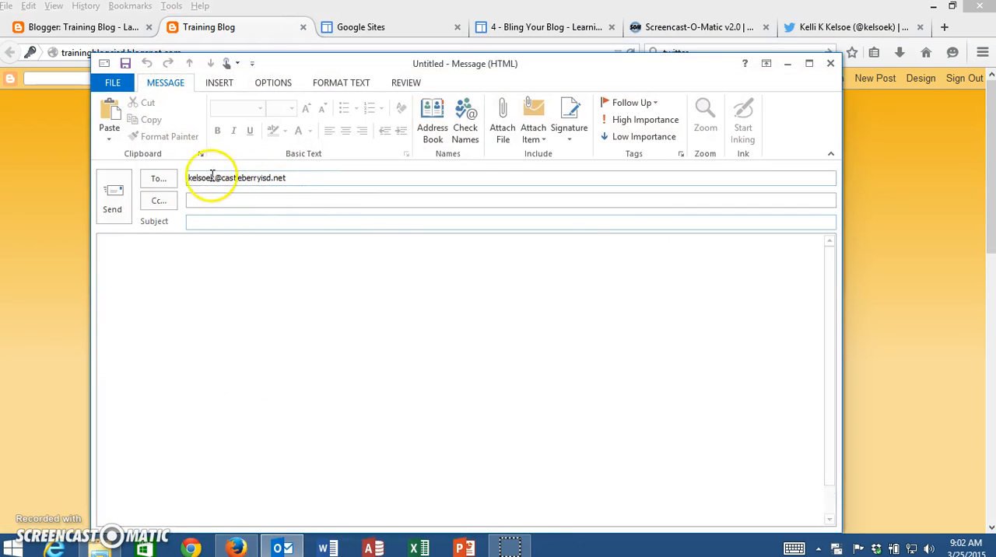
left_click(830, 64)
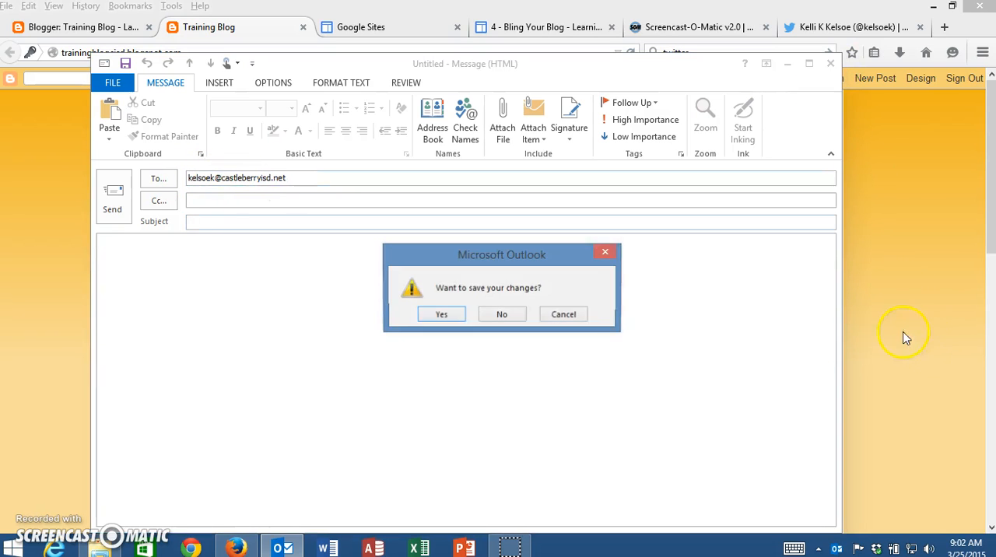